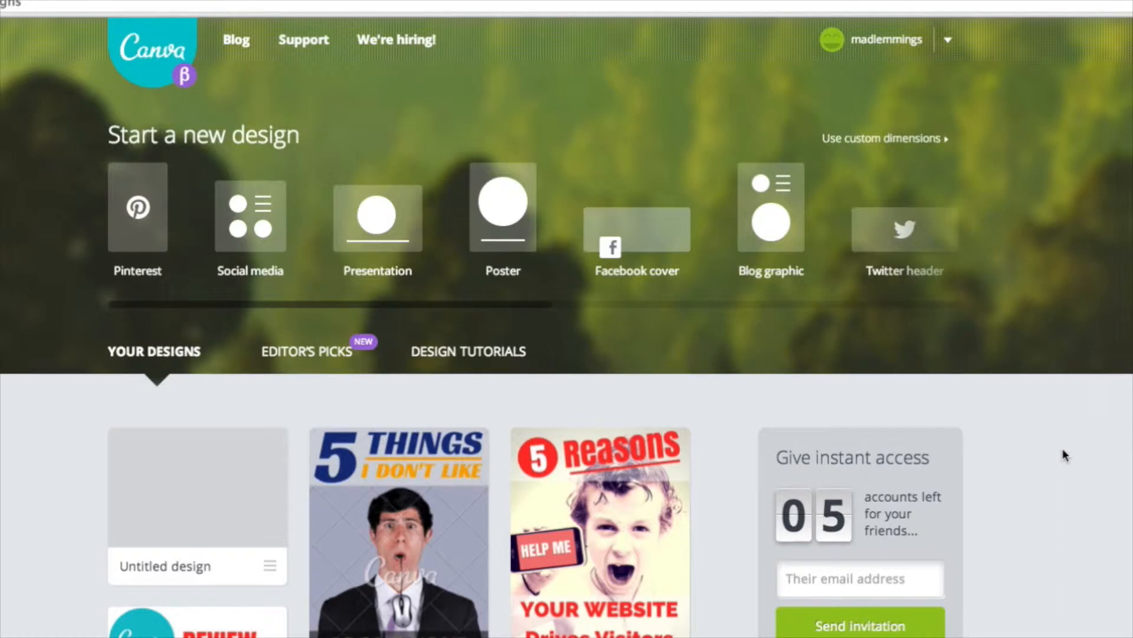
{"action": "mouse_move", "coordinate": [679, 324]}
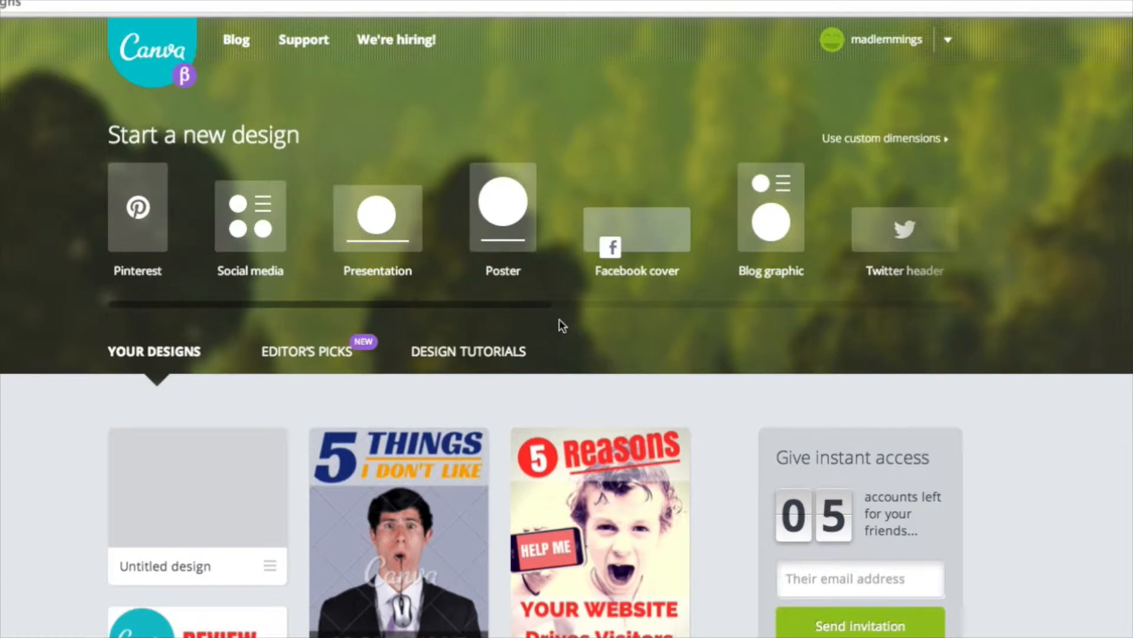
{"action": "mouse_move", "coordinate": [553, 327]}
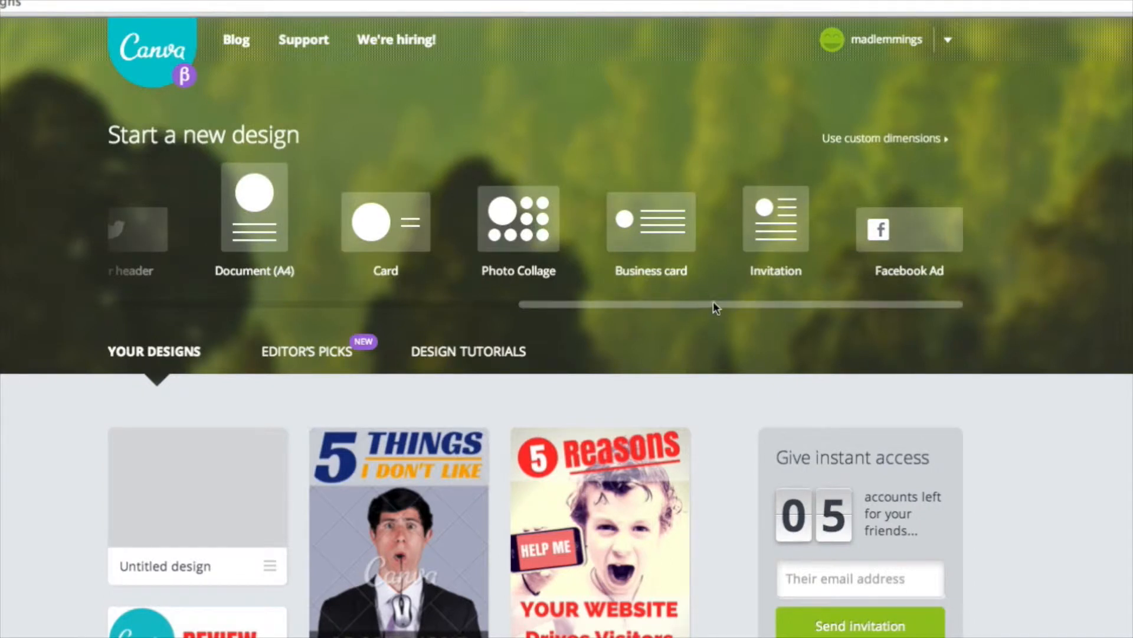
{"action": "mouse_move", "coordinate": [717, 311]}
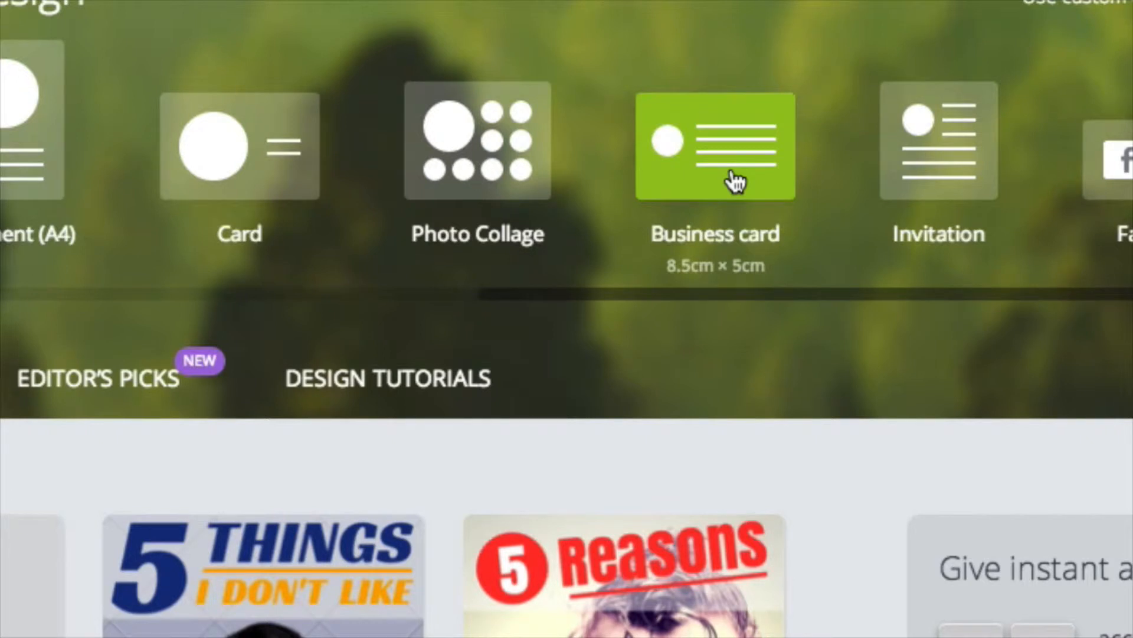
{"action": "mouse_move", "coordinate": [737, 187]}
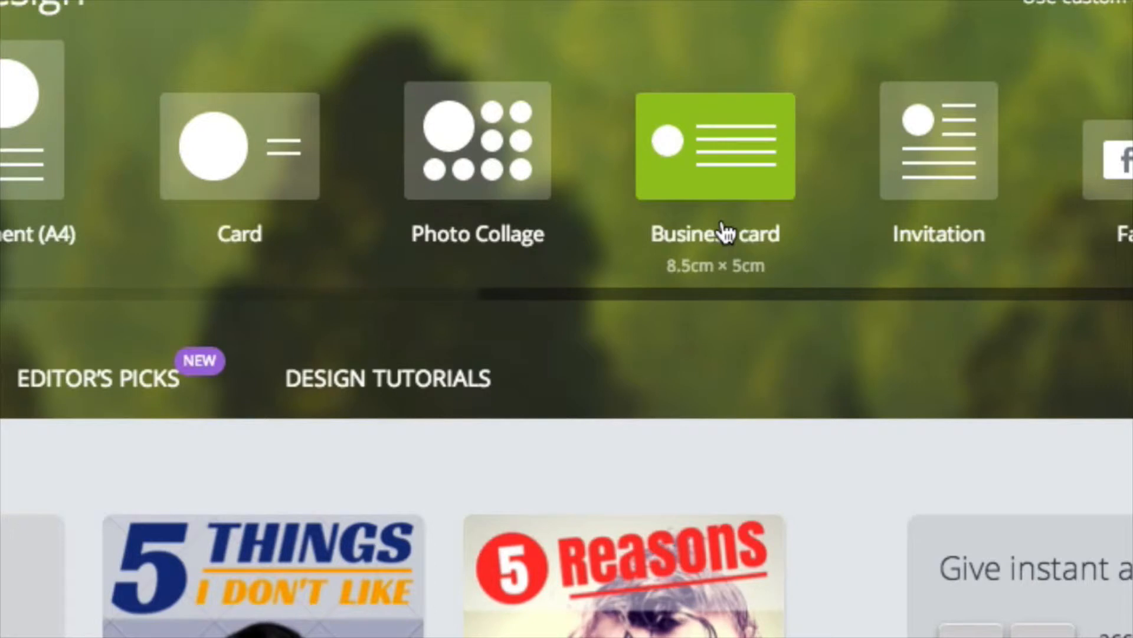
{"action": "mouse_move", "coordinate": [680, 300]}
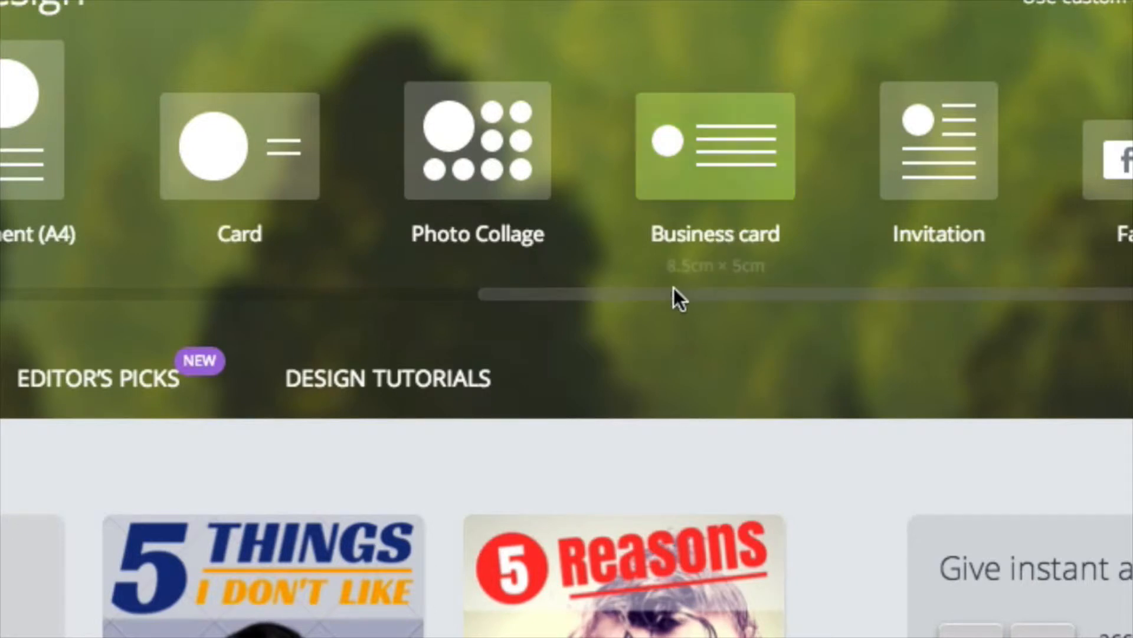
Start a blank Pinterest design and scroll through its Layouts panel templates
{"action": "scroll", "scroll_direction": "left", "scroll_amount": 3}
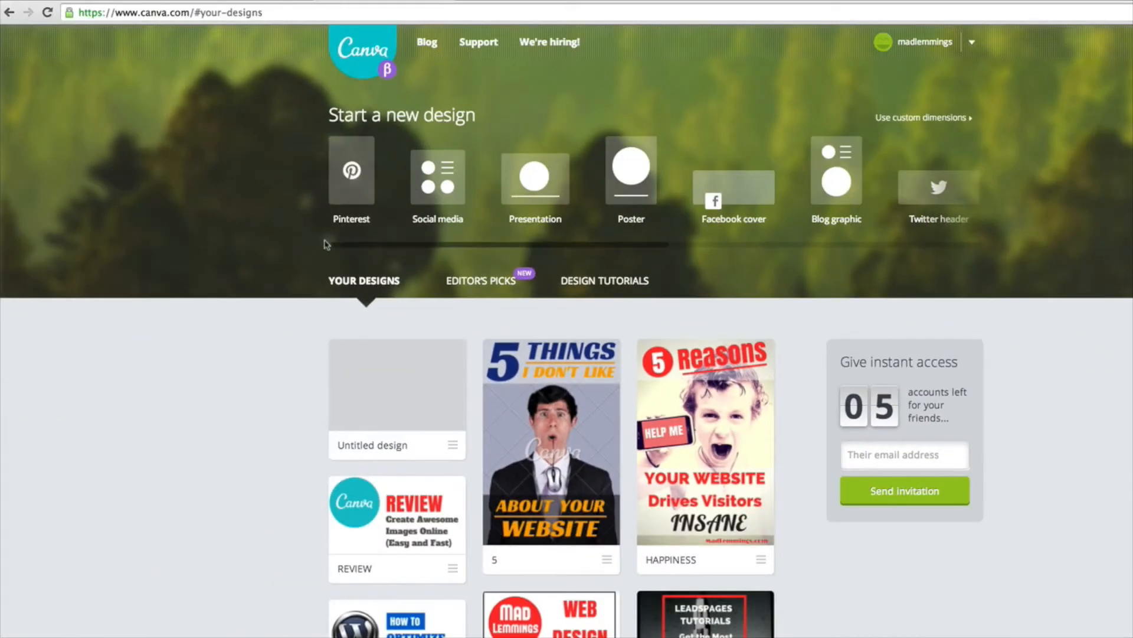
{"action": "mouse_move", "coordinate": [351, 171]}
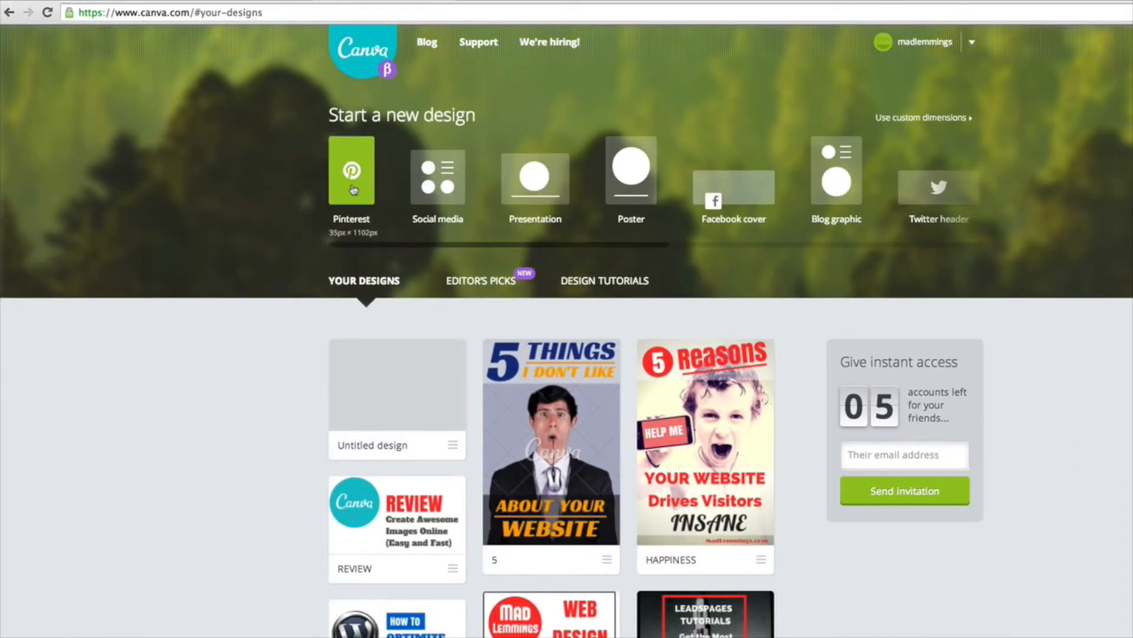
{"action": "left_click", "coordinate": [351, 170]}
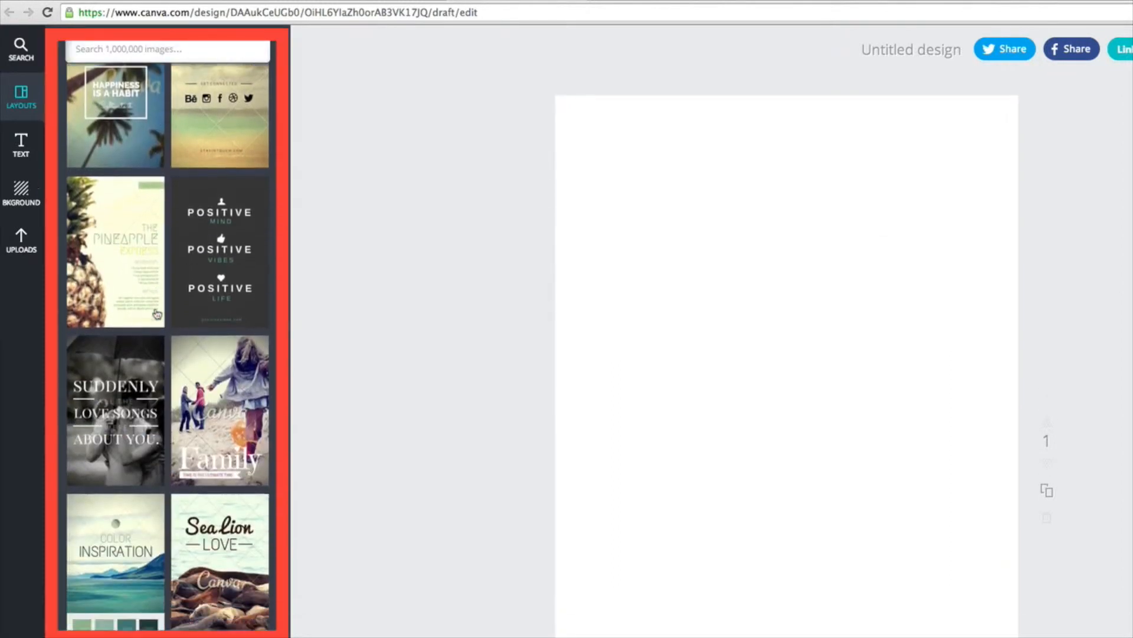
{"action": "scroll", "scroll_direction": "down", "scroll_amount": 3}
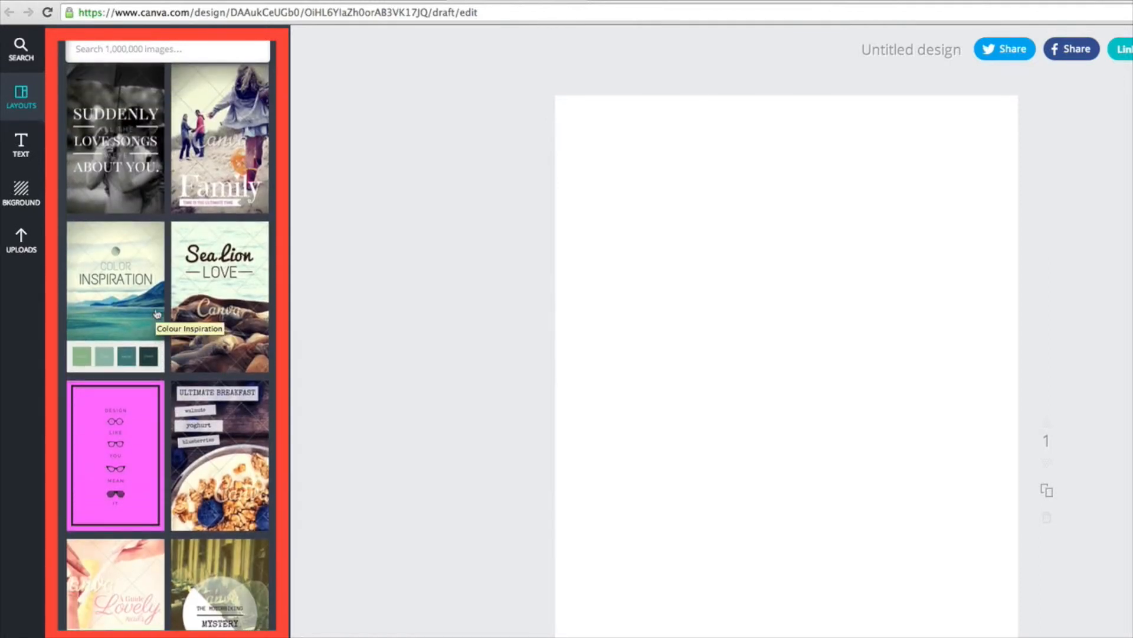
{"action": "scroll", "scroll_direction": "down", "scroll_amount": 3}
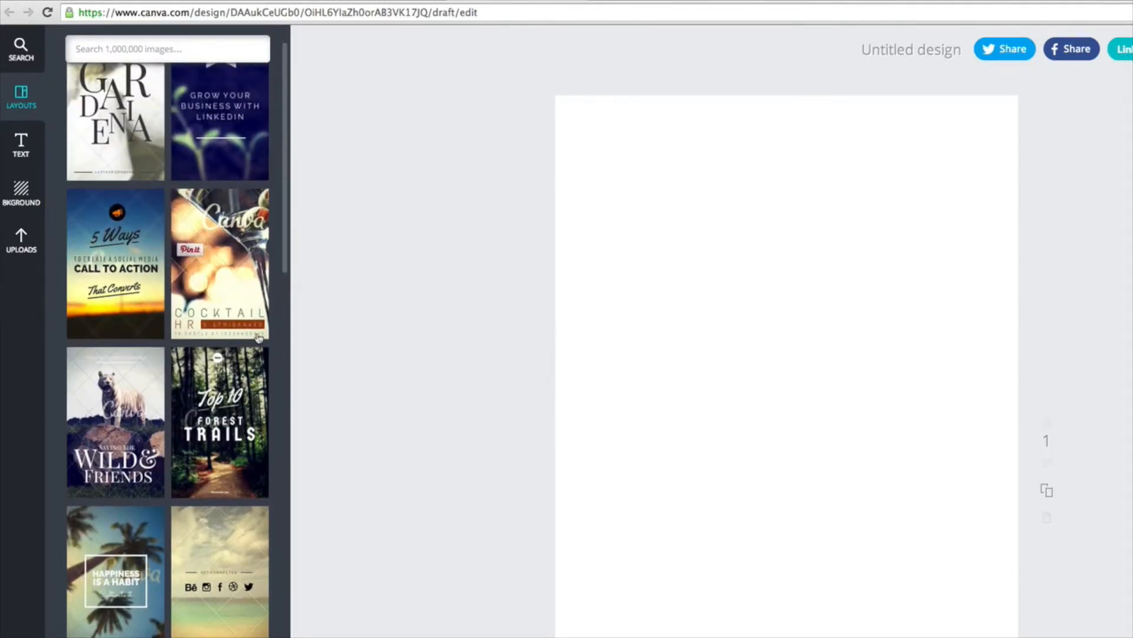
{"action": "mouse_move", "coordinate": [258, 336]}
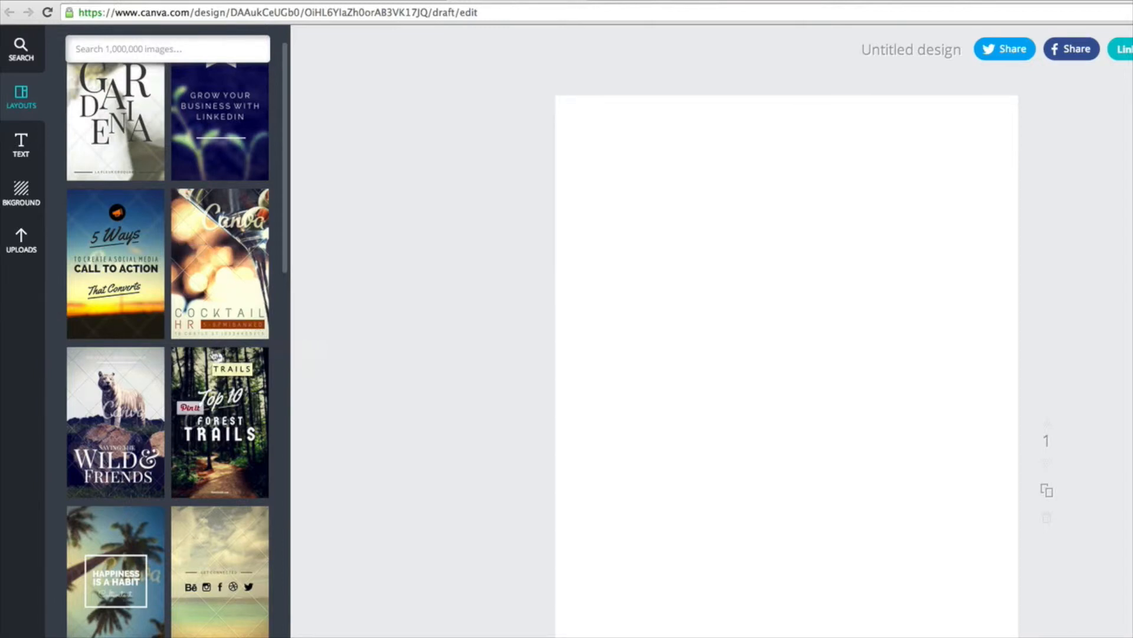
{"action": "scroll", "scroll_direction": "down", "scroll_amount": 3}
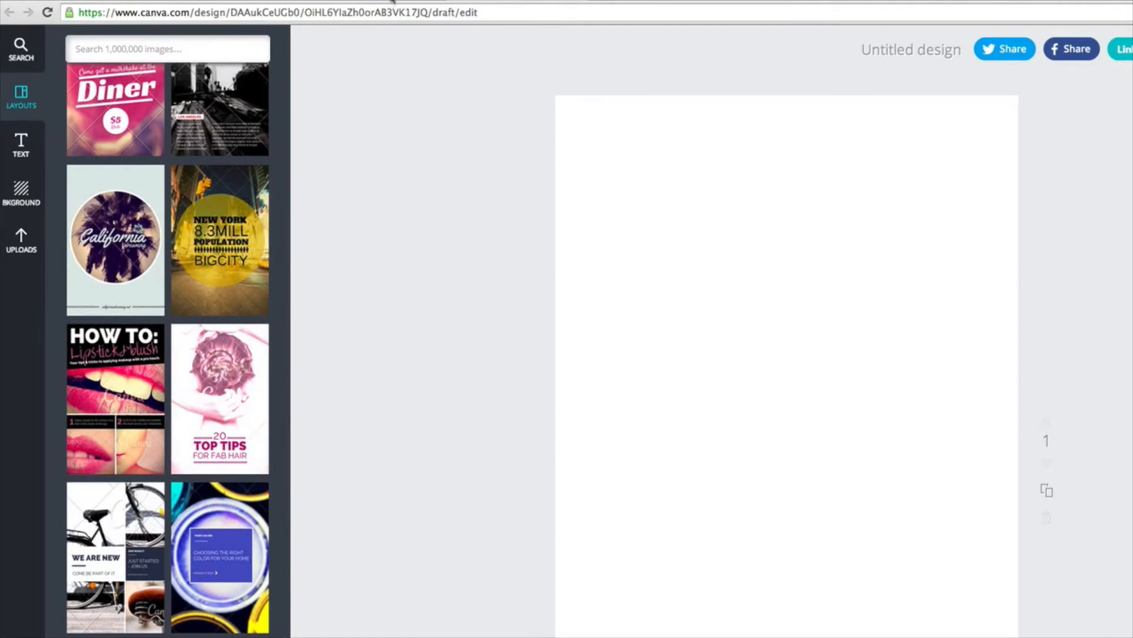
Open a square-format design and scroll through its layout templates
{"action": "left_click", "coordinate": [10, 13]}
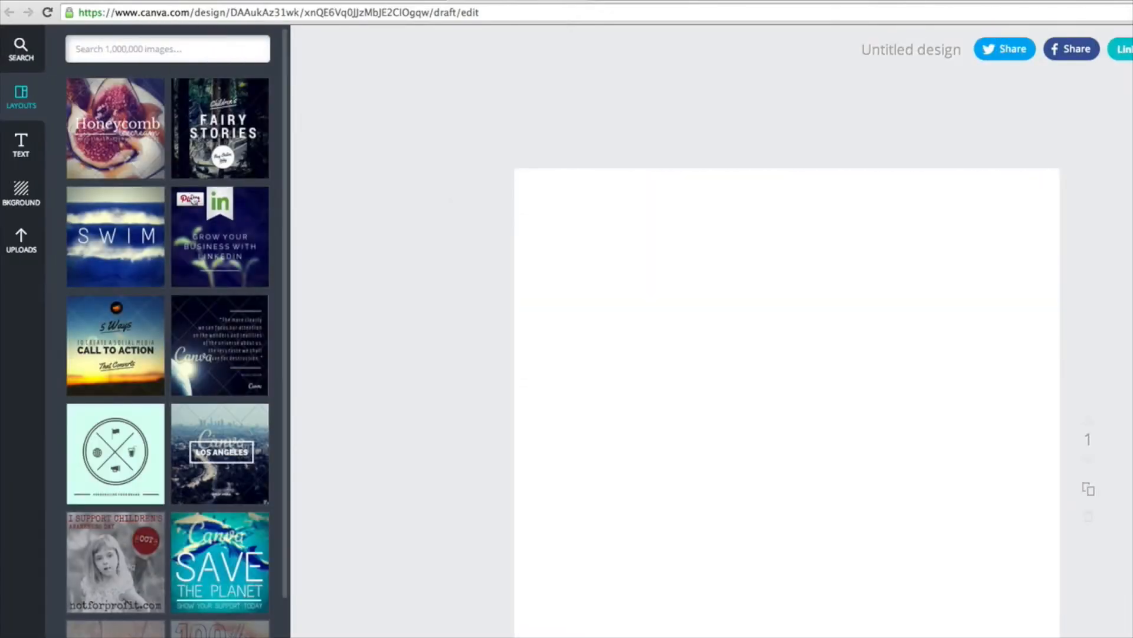
{"action": "scroll", "scroll_direction": "down", "scroll_amount": 3}
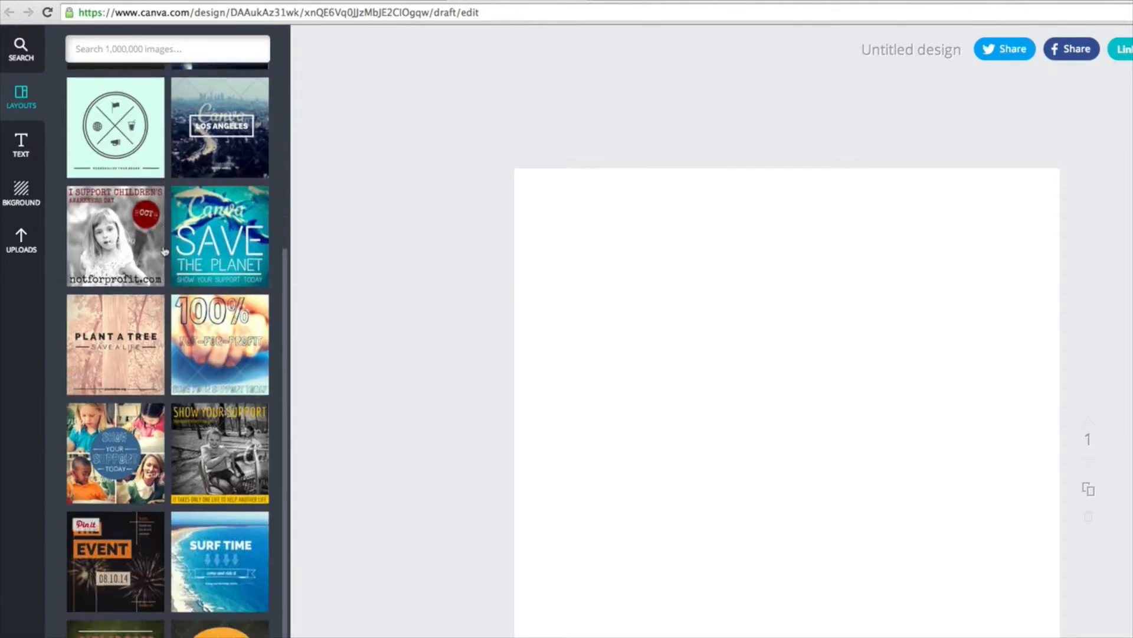
{"action": "scroll", "scroll_direction": "down", "scroll_amount": 3}
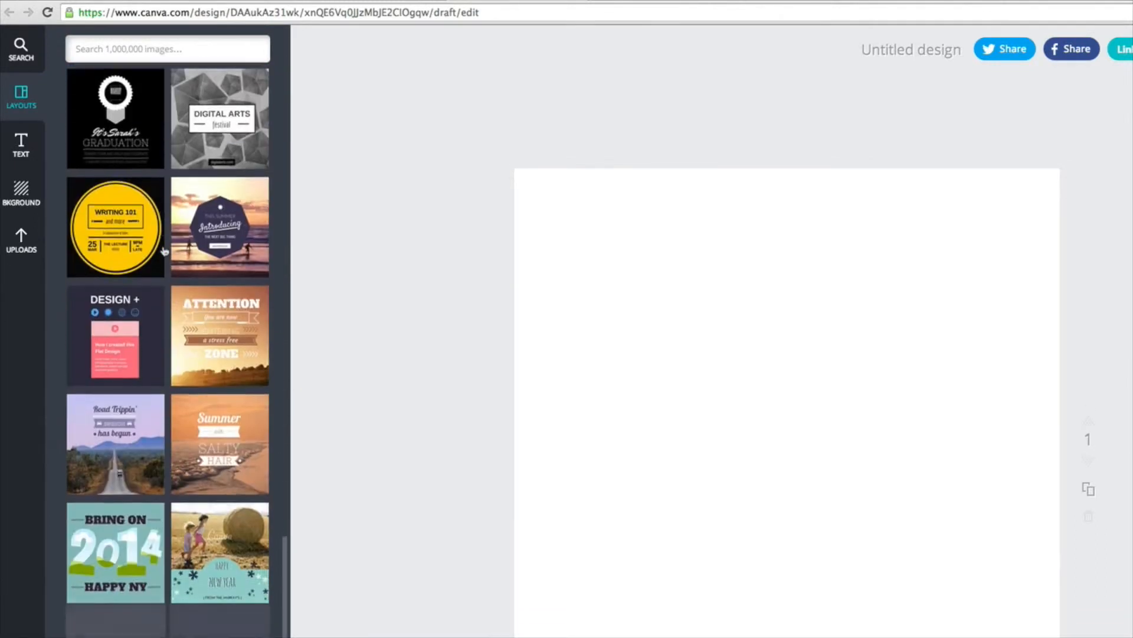
{"action": "scroll", "scroll_direction": "down", "scroll_amount": 3}
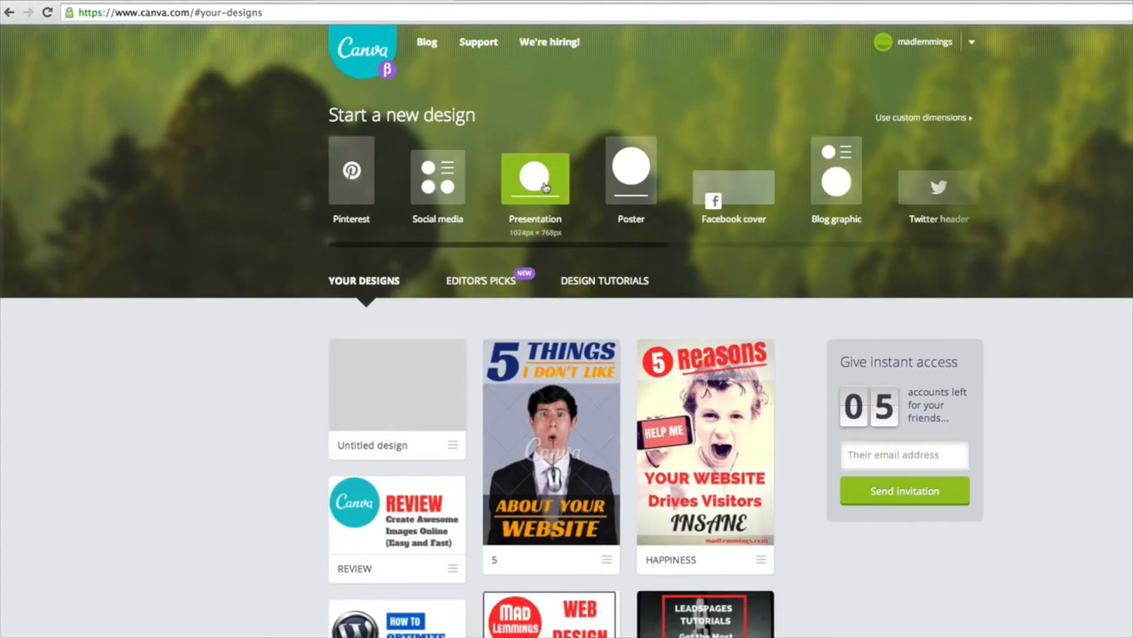
Start a new presentation design and scroll through its slide layouts
{"action": "left_click", "coordinate": [534, 178]}
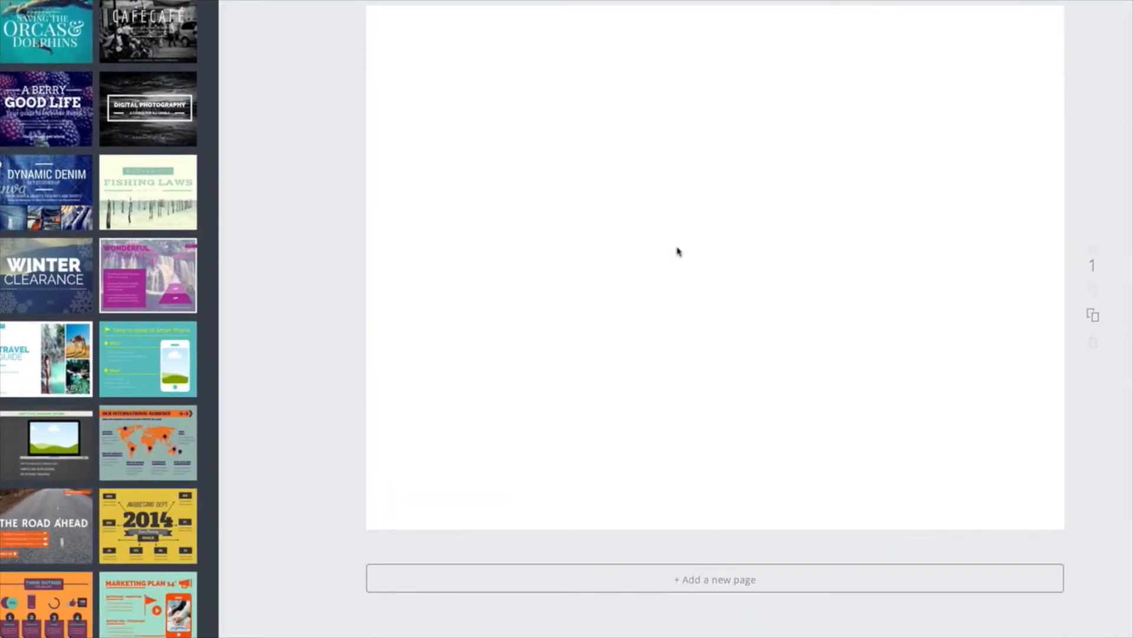
{"action": "mouse_move", "coordinate": [734, 525]}
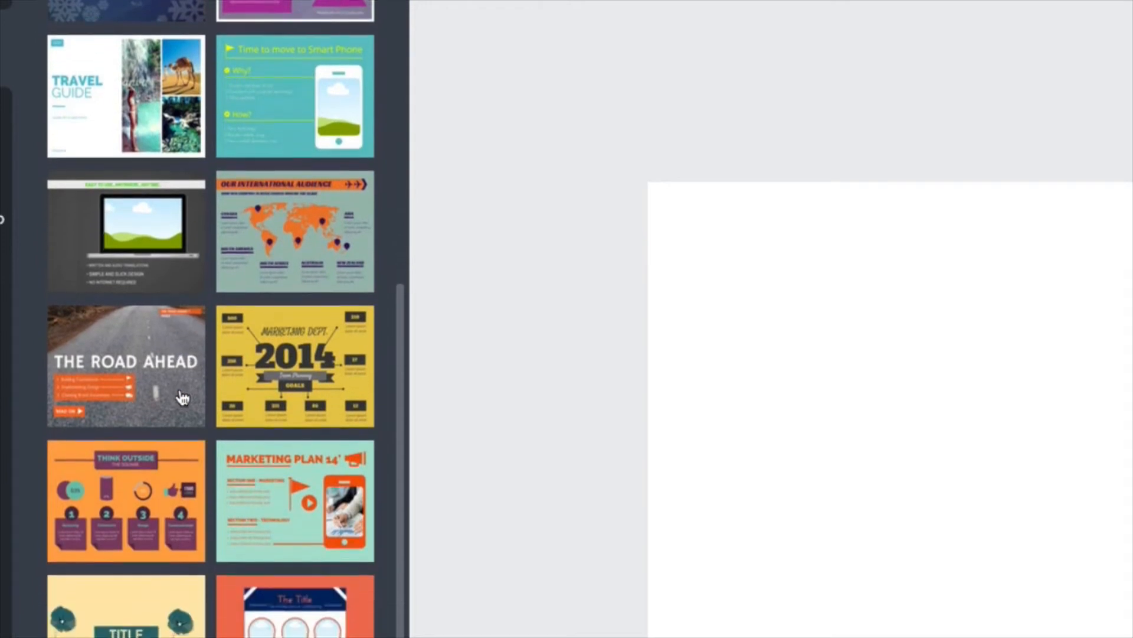
{"action": "scroll", "scroll_direction": "down", "scroll_amount": 3}
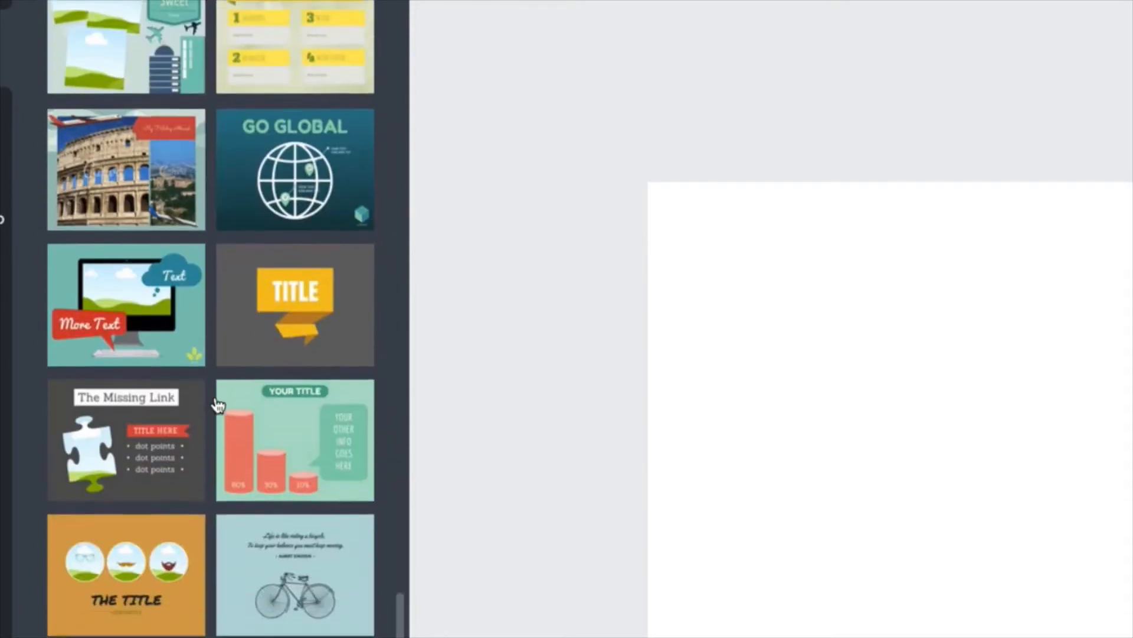
{"action": "scroll", "scroll_direction": "down", "scroll_amount": 3}
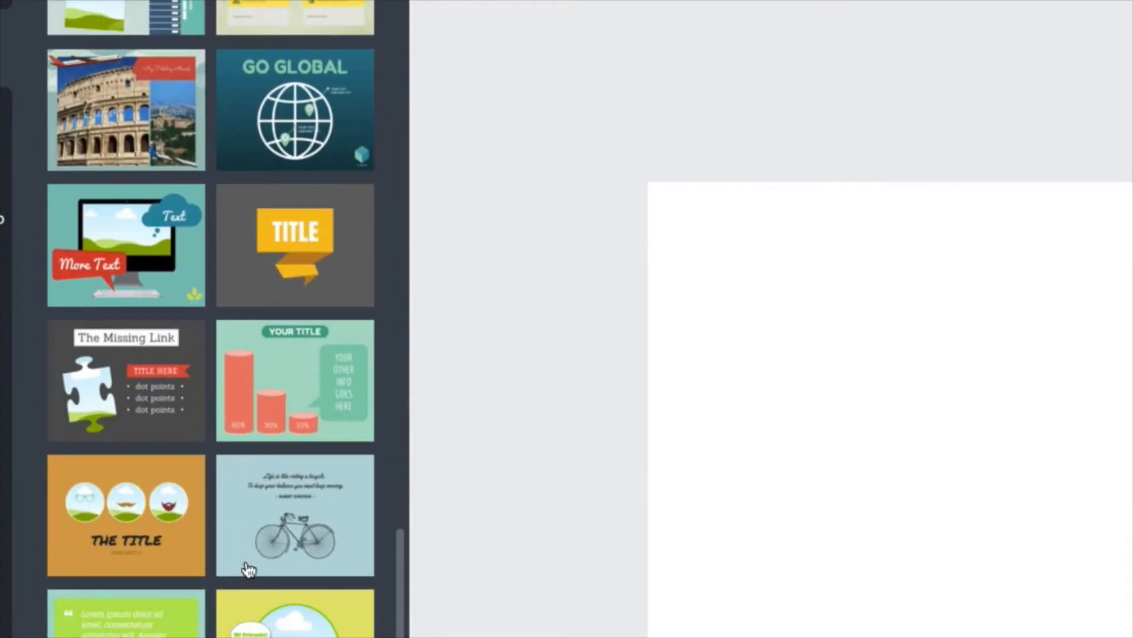
{"action": "scroll", "scroll_direction": "down", "scroll_amount": 3}
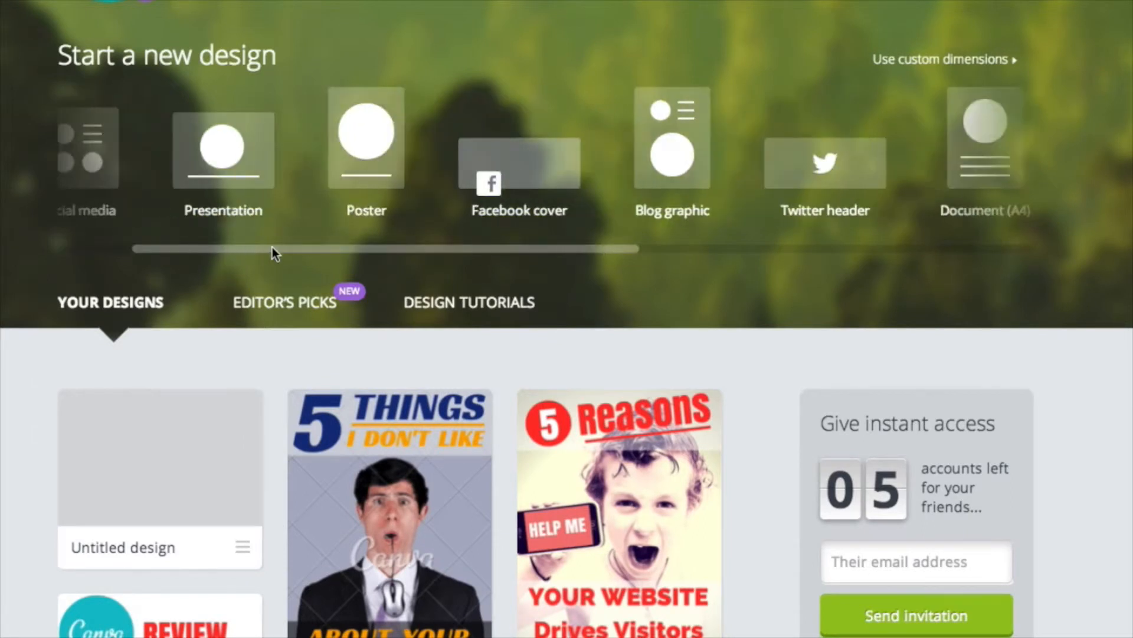
Scroll through the greeting-card style layouts in the Card design's Layouts panel
{"action": "scroll", "scroll_direction": "right", "scroll_amount": 3}
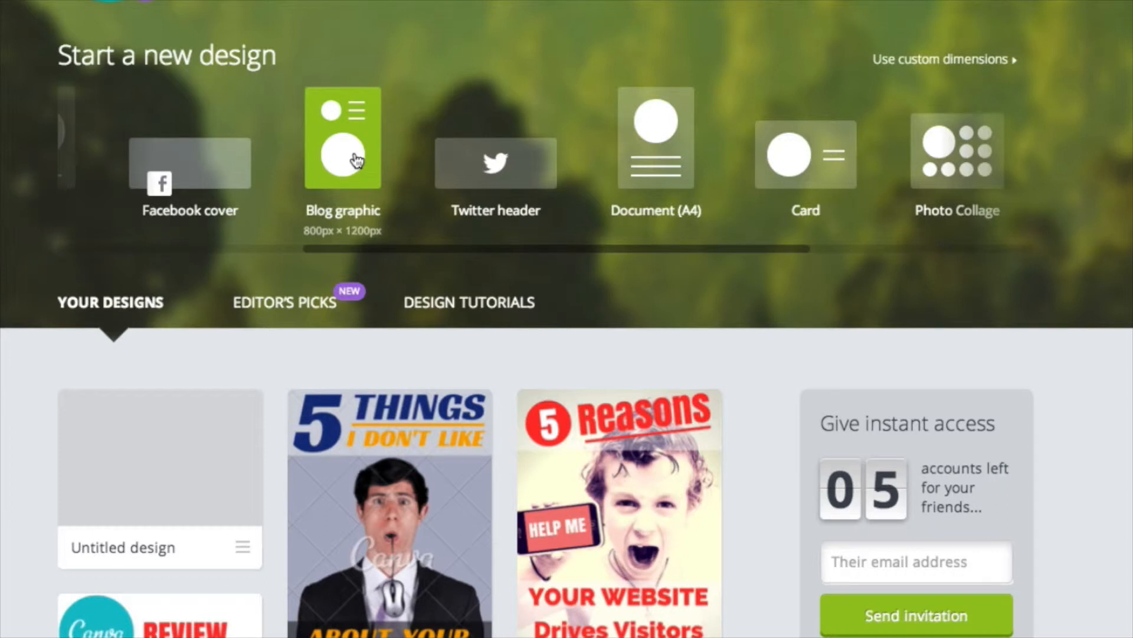
{"action": "mouse_move", "coordinate": [363, 163]}
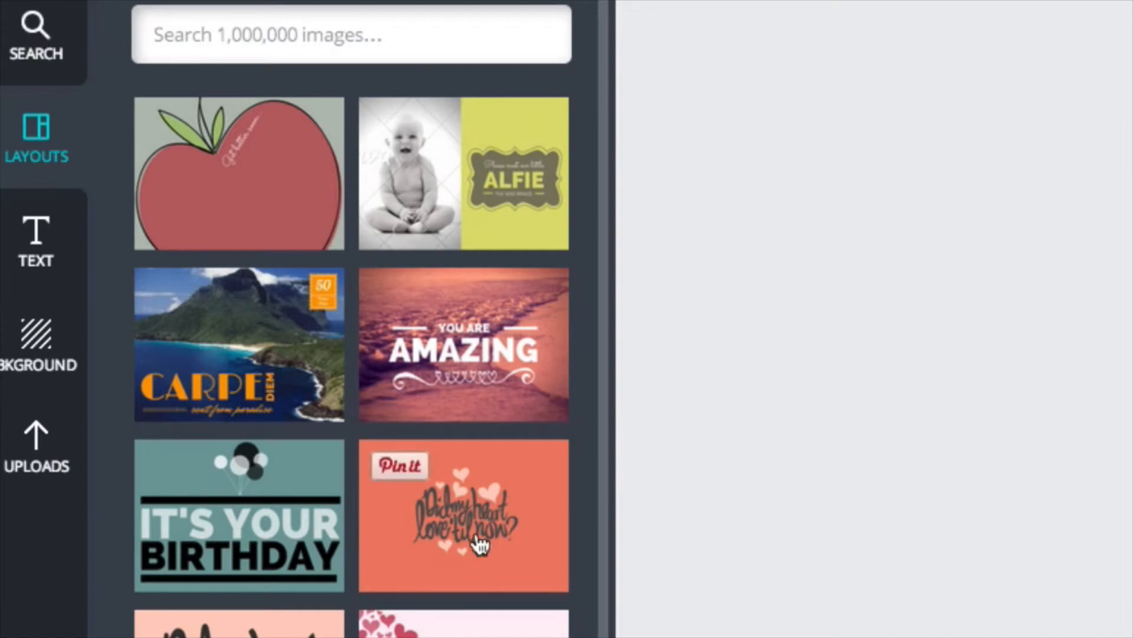
{"action": "scroll", "scroll_direction": "down", "scroll_amount": 3}
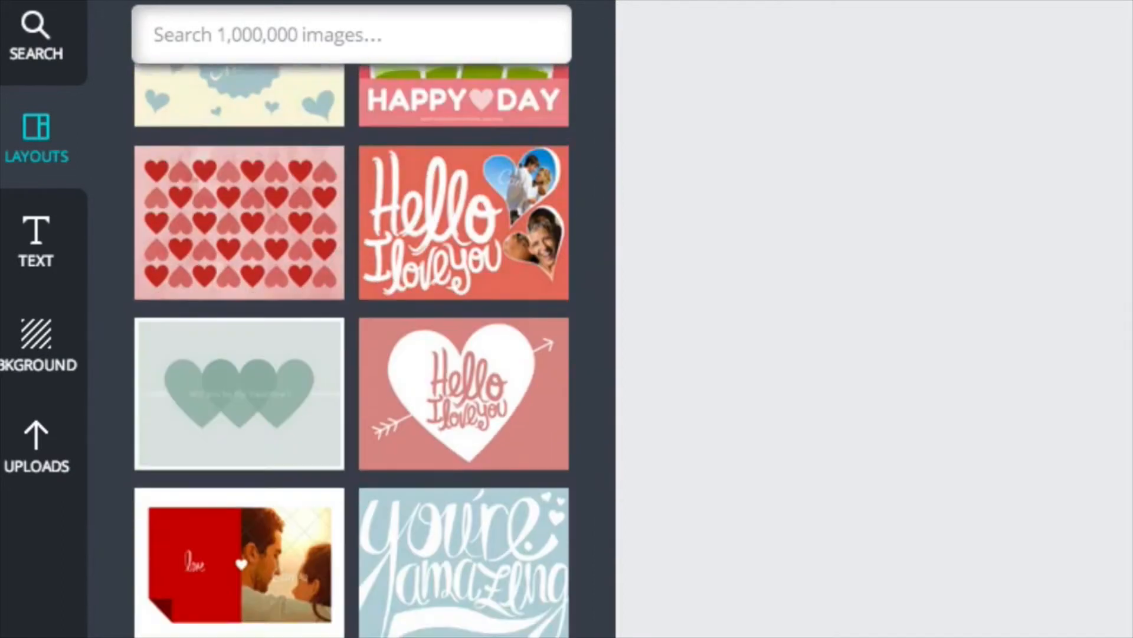
{"action": "scroll", "scroll_direction": "down", "scroll_amount": 3}
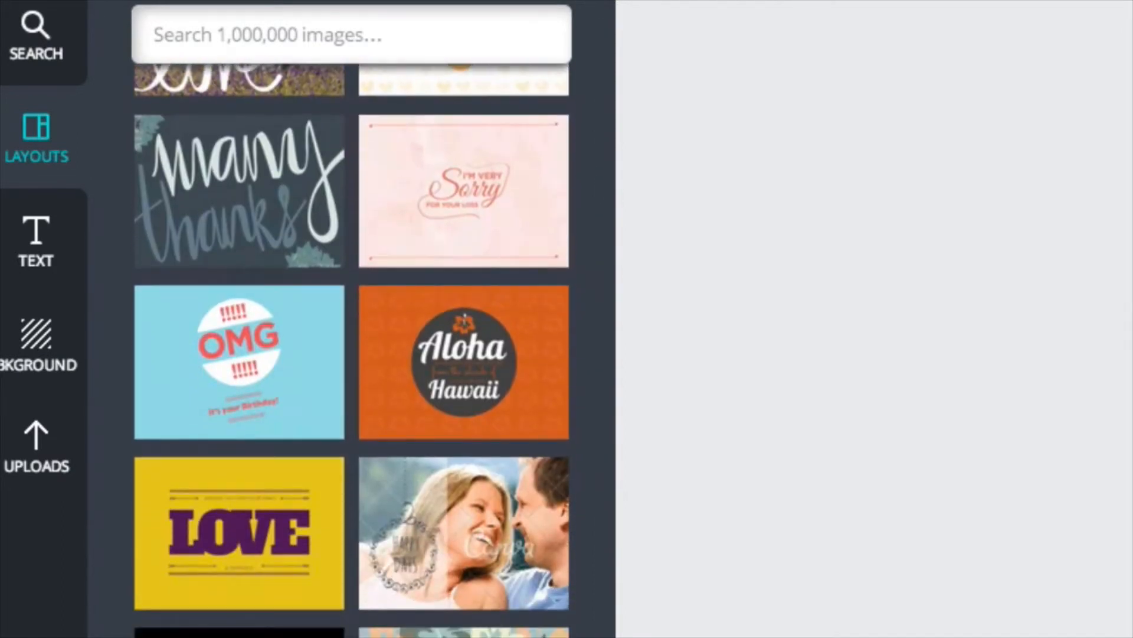
{"action": "scroll", "scroll_direction": "down", "scroll_amount": 3}
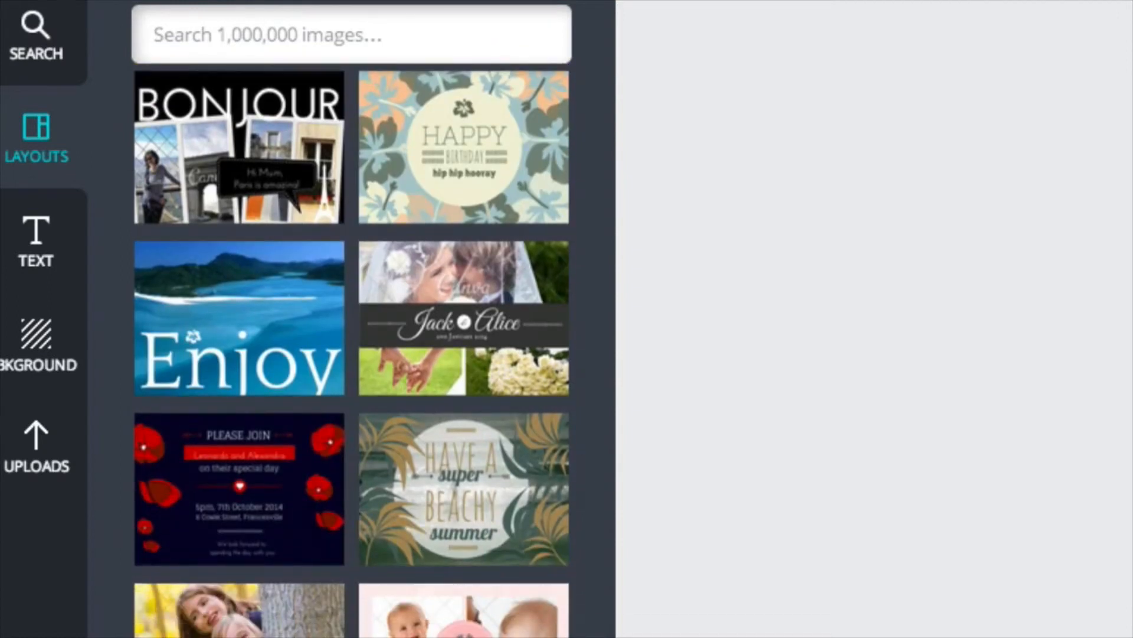
{"action": "scroll", "scroll_direction": "down", "scroll_amount": 3}
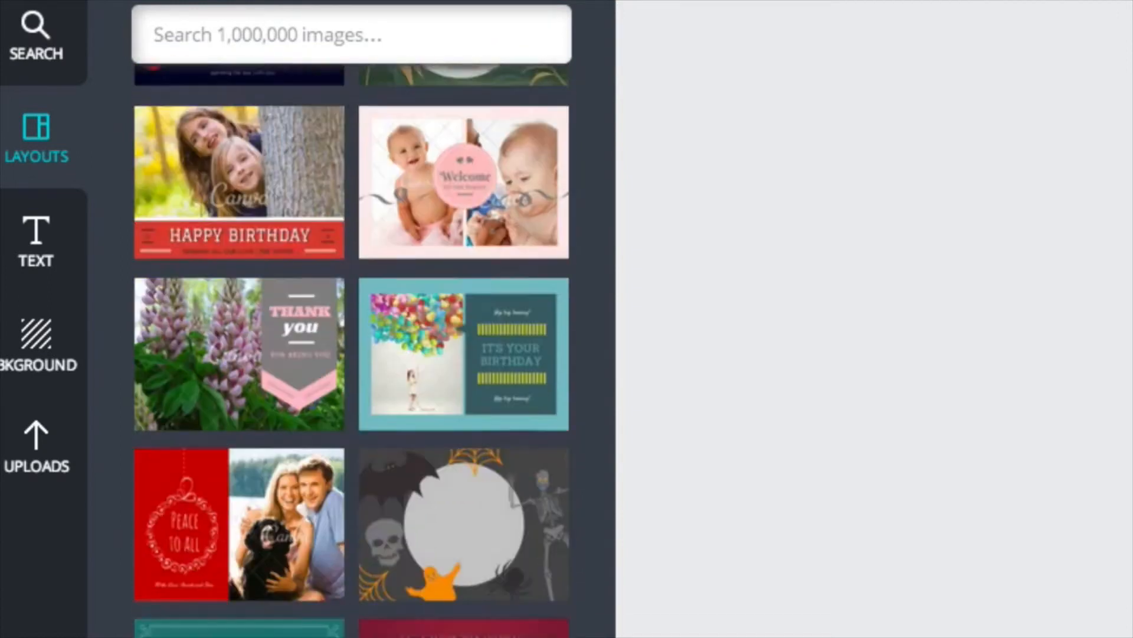
{"action": "scroll", "scroll_direction": "down", "scroll_amount": 3}
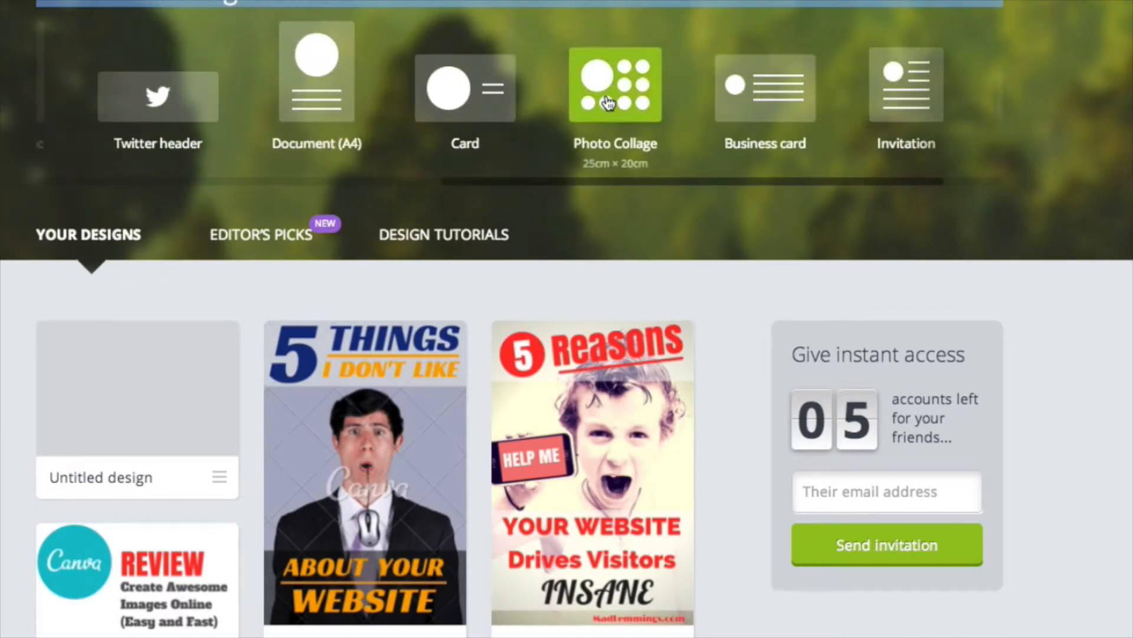
{"action": "left_click", "coordinate": [616, 83]}
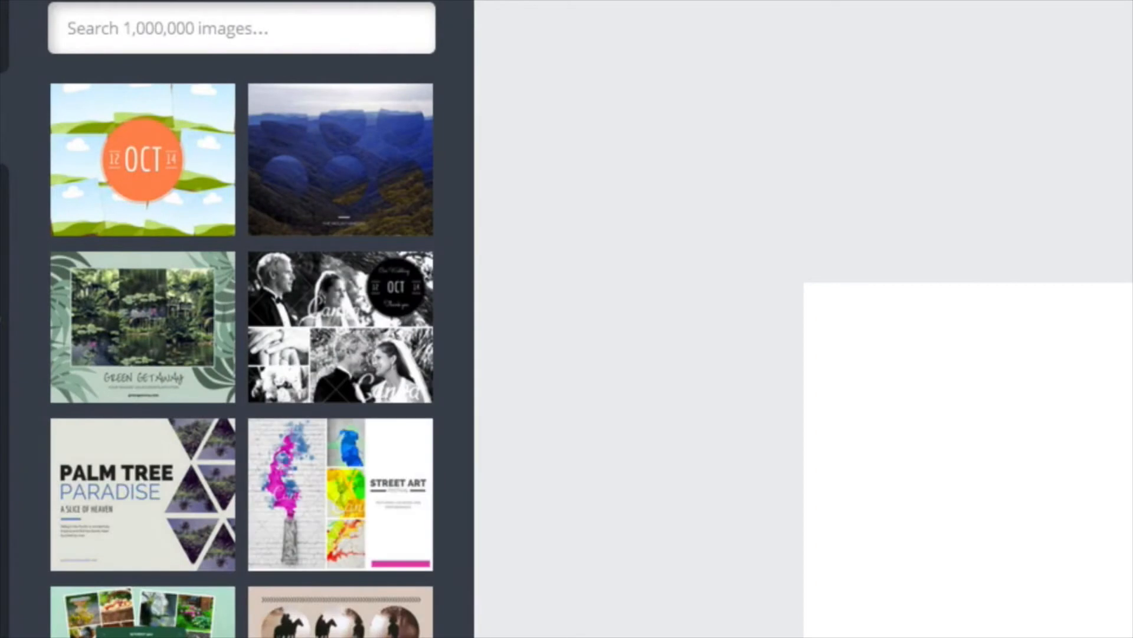
{"action": "scroll", "scroll_direction": "down", "scroll_amount": 3}
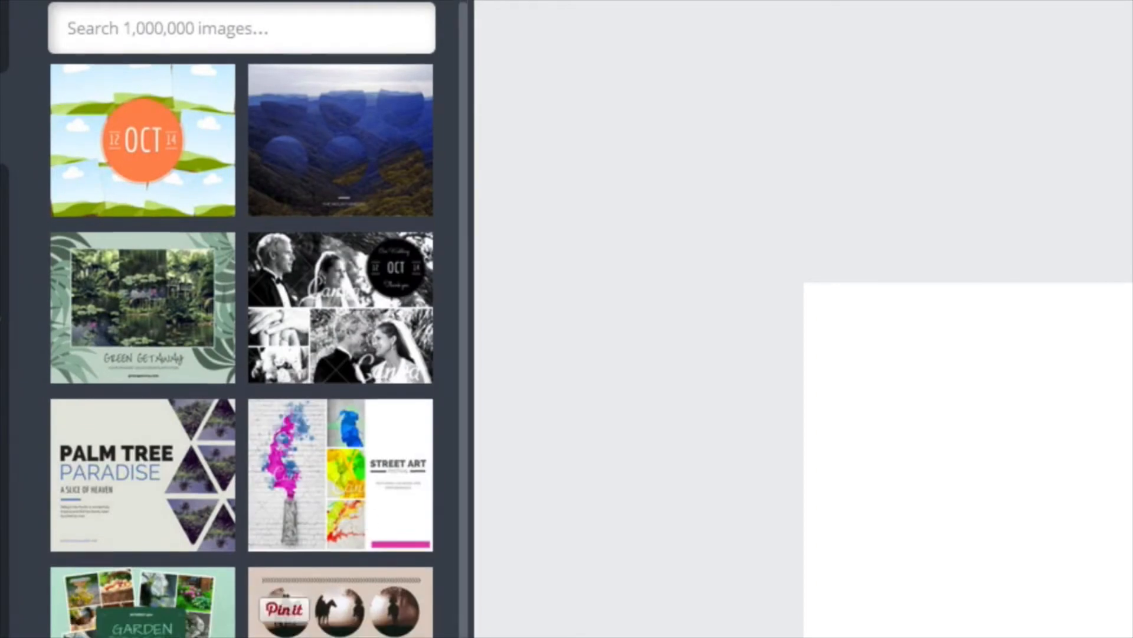
{"action": "scroll", "scroll_direction": "down", "scroll_amount": 3}
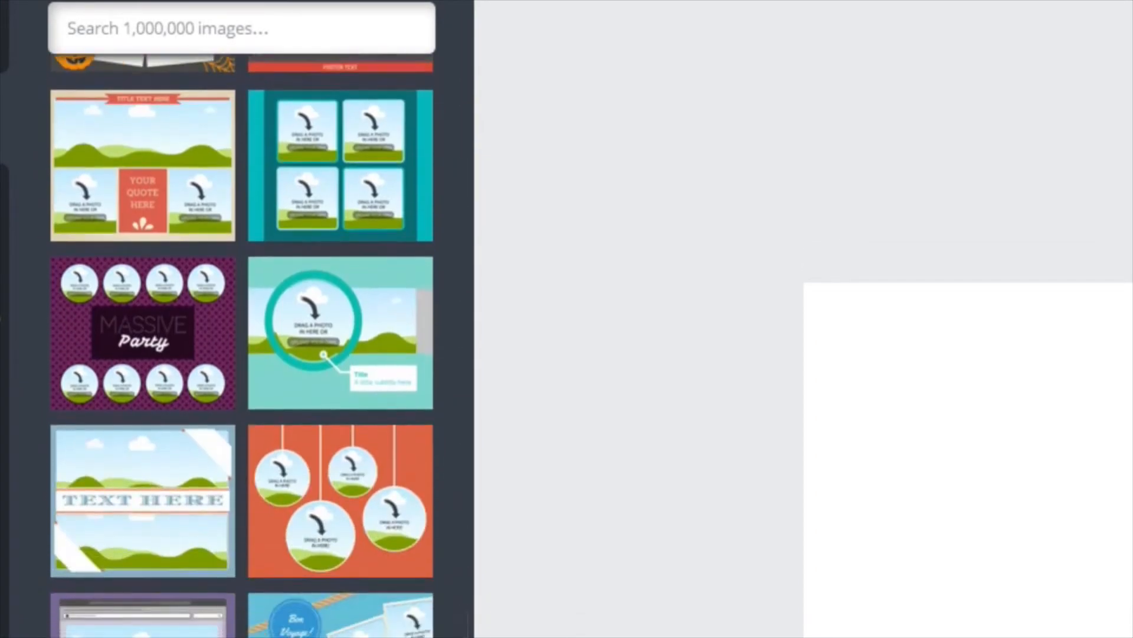
{"action": "scroll", "scroll_direction": "down", "scroll_amount": 3}
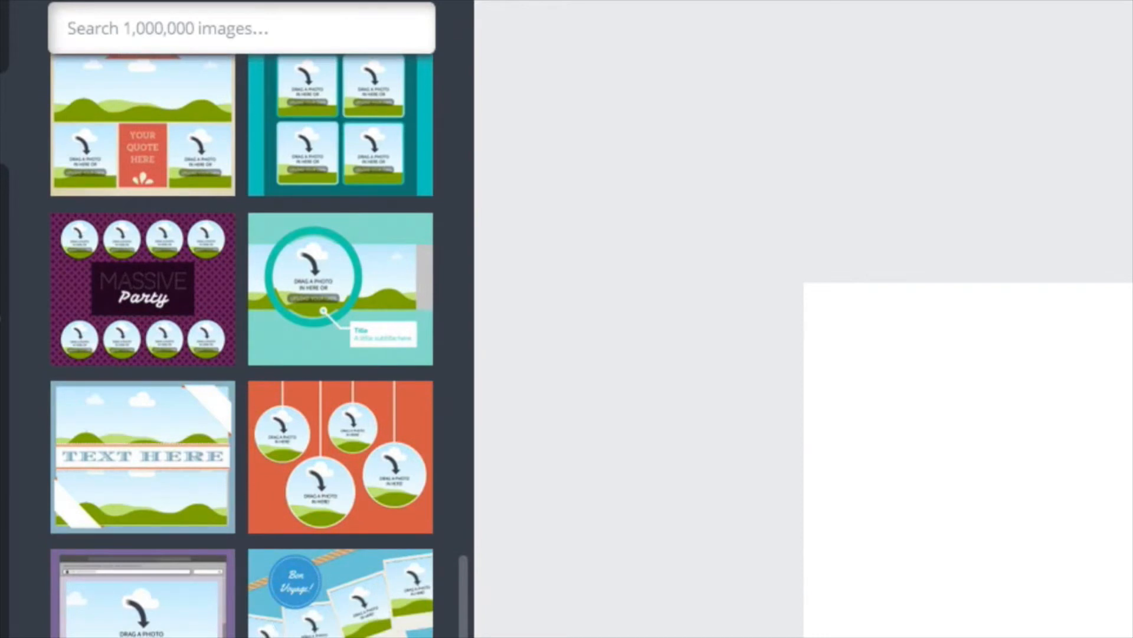
{"action": "scroll", "scroll_direction": "down", "scroll_amount": 3}
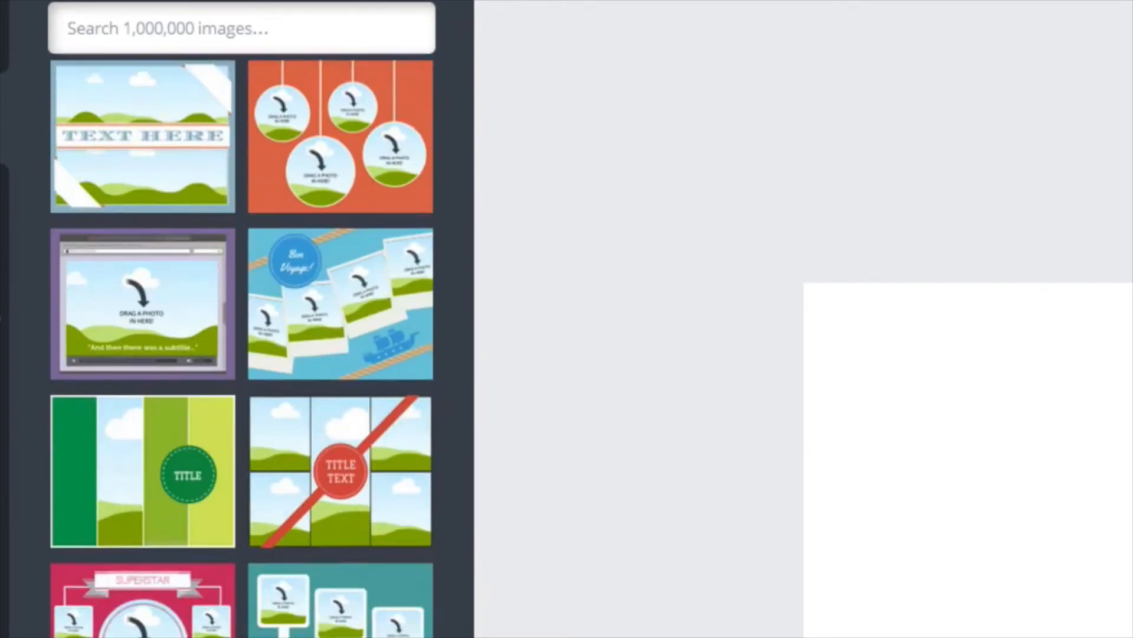
{"action": "scroll", "scroll_direction": "down", "scroll_amount": 3}
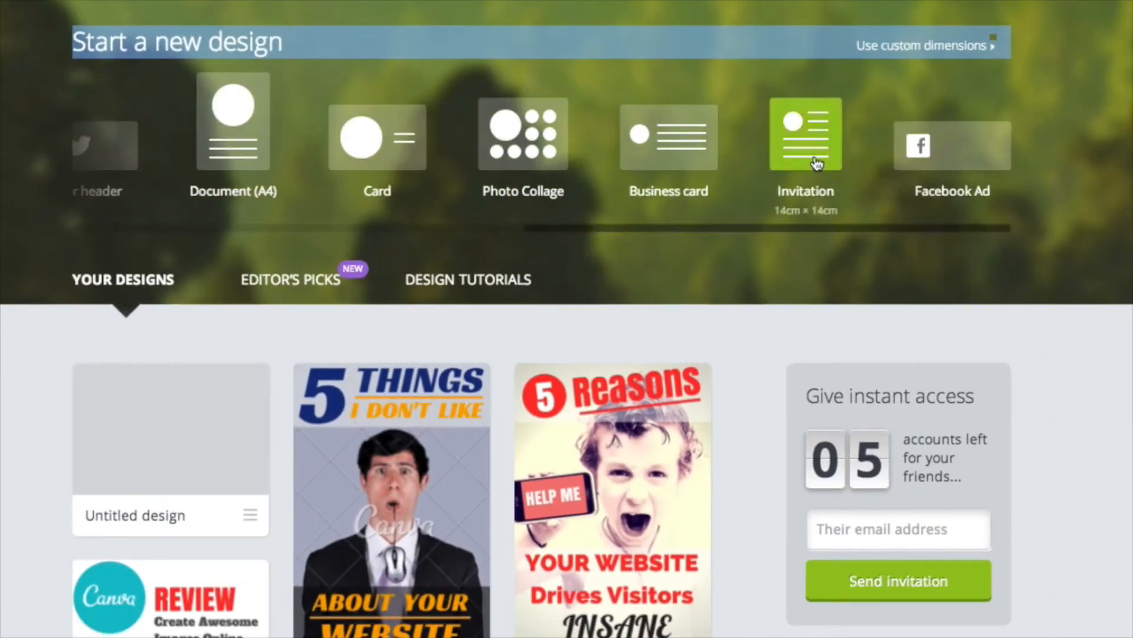
{"action": "left_click", "coordinate": [805, 132]}
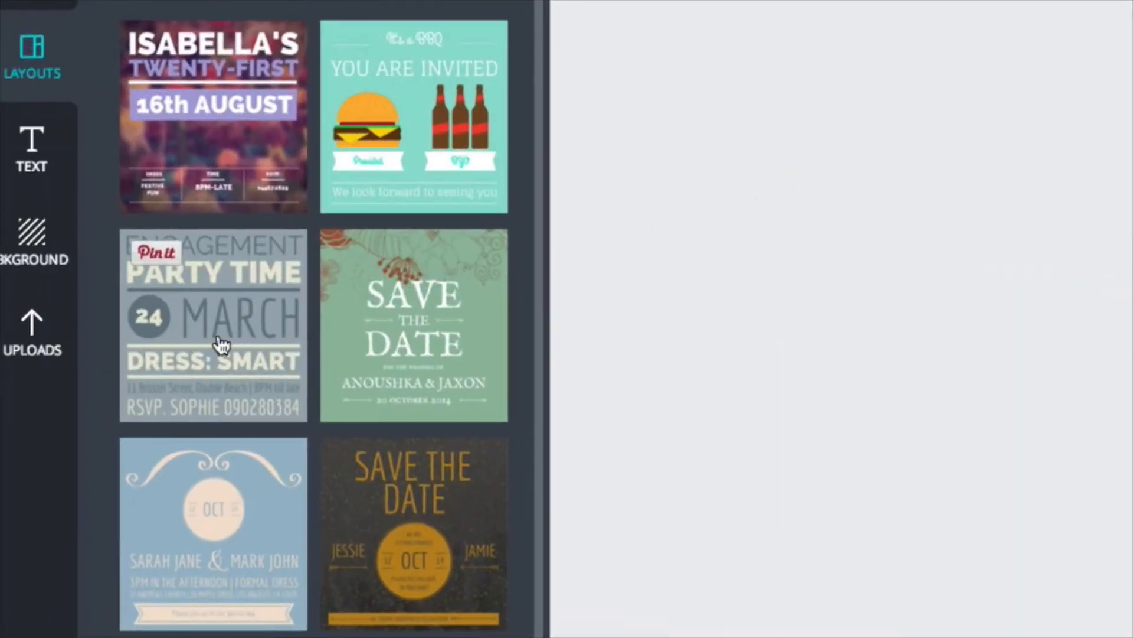
{"action": "scroll", "scroll_direction": "down", "scroll_amount": 3}
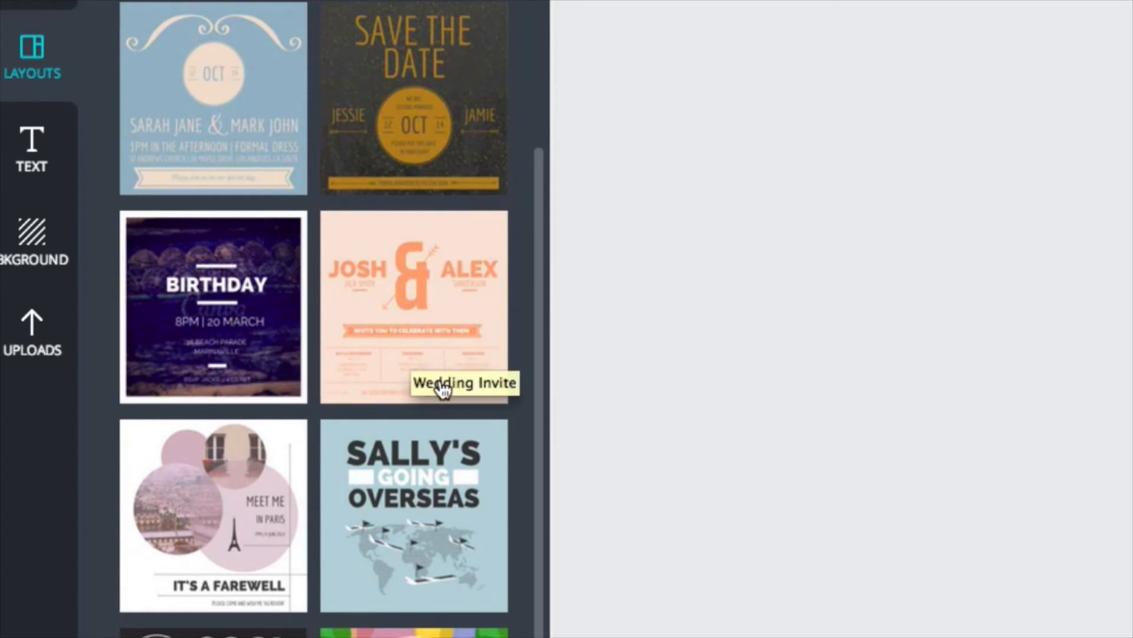
{"action": "mouse_move", "coordinate": [461, 390]}
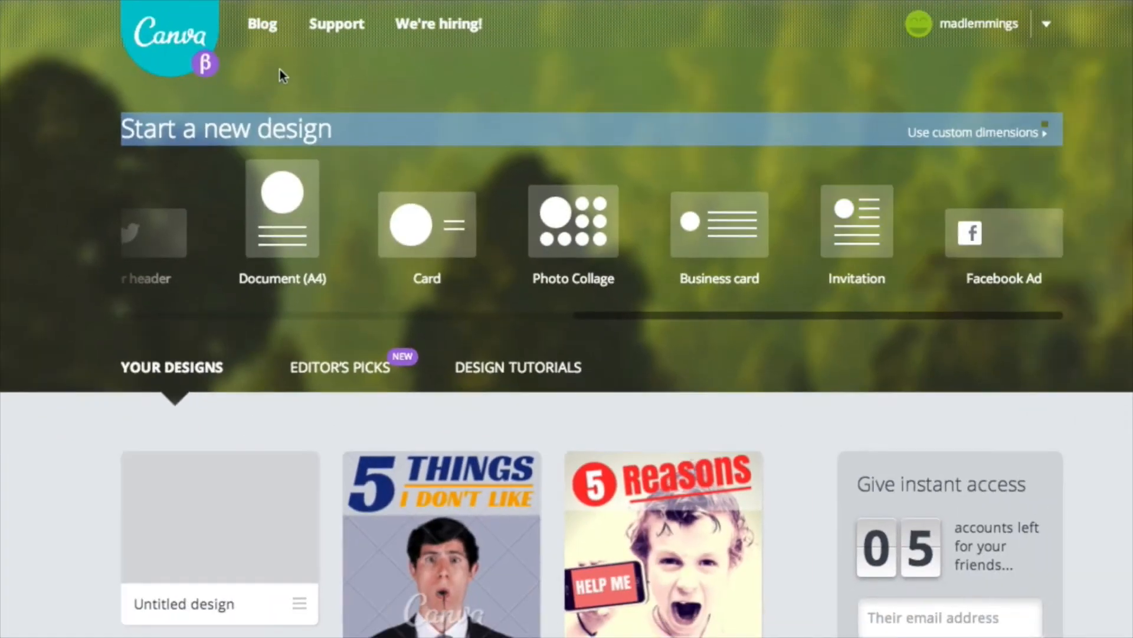
{"action": "mouse_move", "coordinate": [788, 315]}
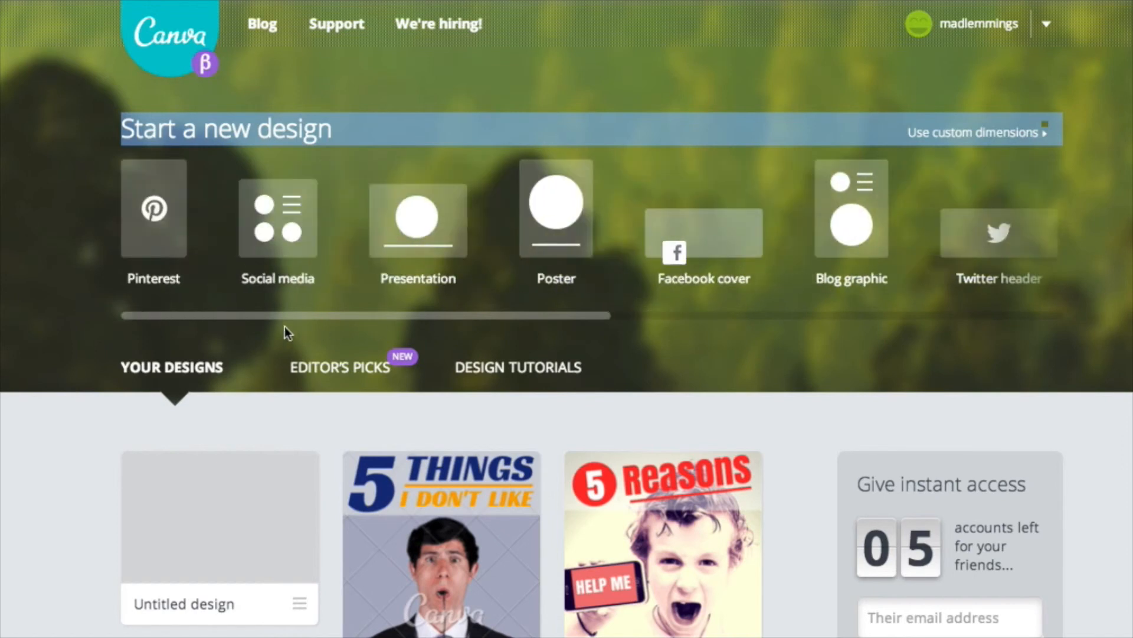
{"action": "mouse_move", "coordinate": [567, 316]}
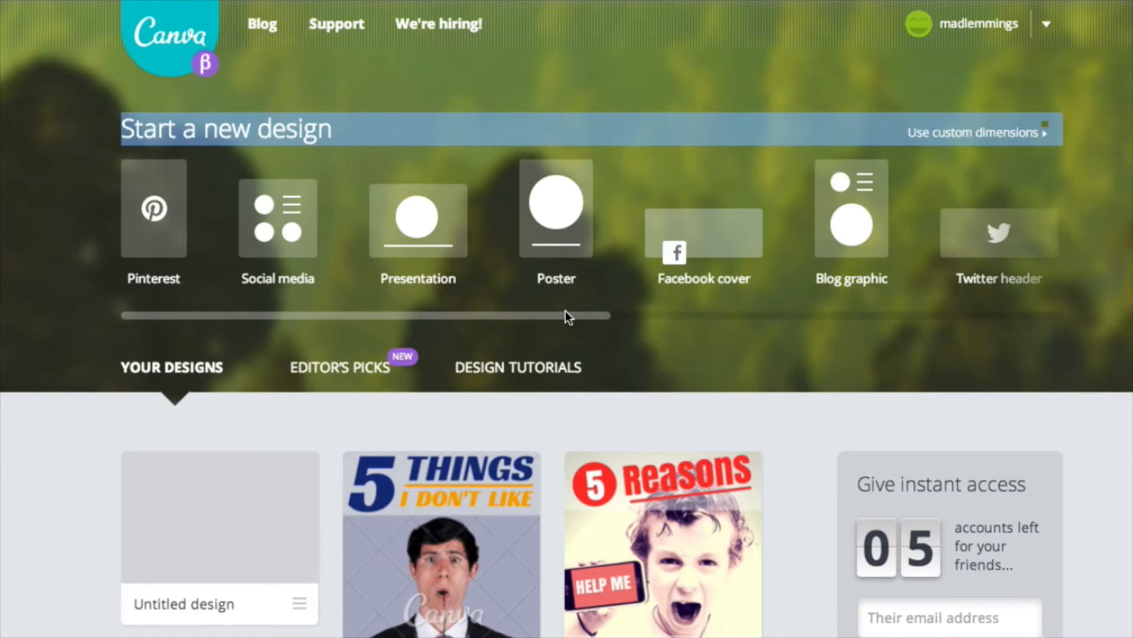
{"action": "mouse_move", "coordinate": [596, 309]}
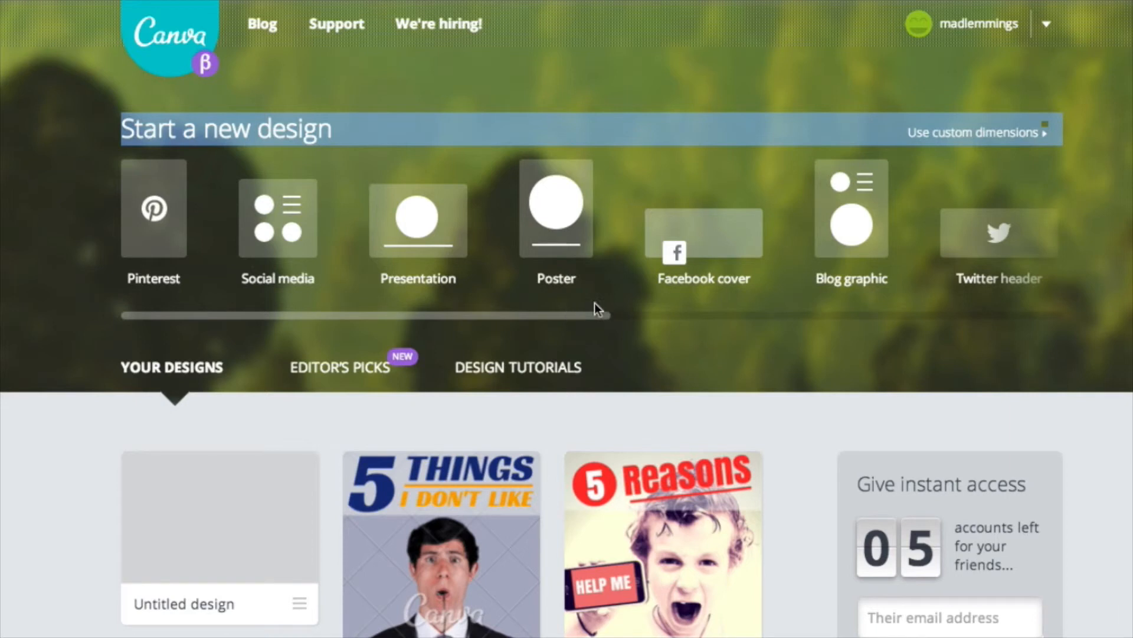
{"action": "mouse_move", "coordinate": [990, 189]}
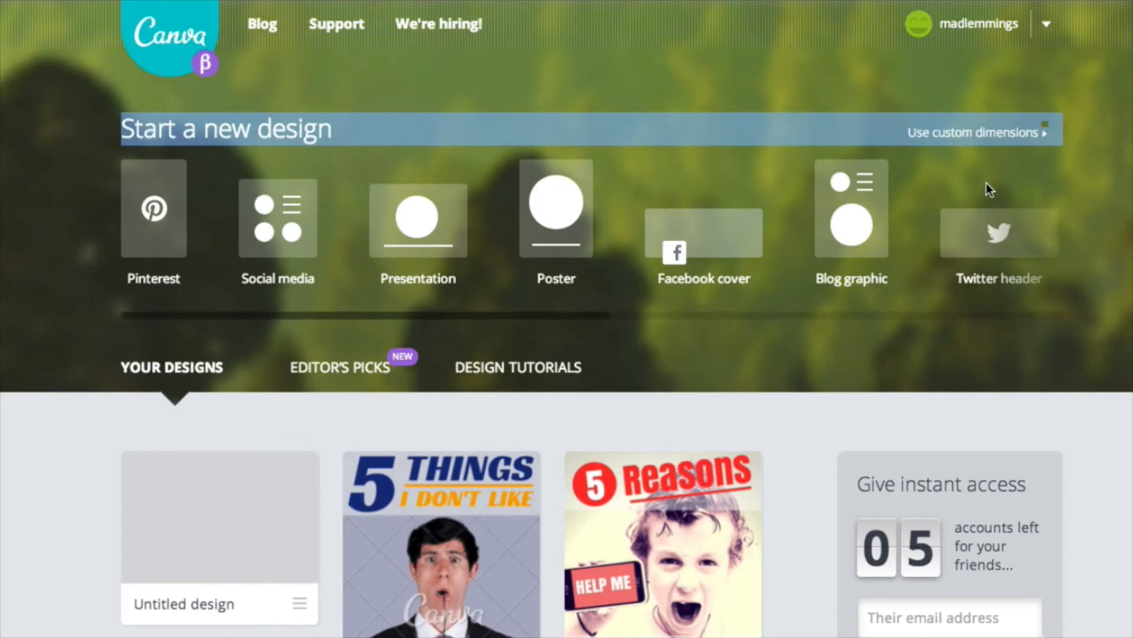
{"action": "mouse_move", "coordinate": [1010, 179]}
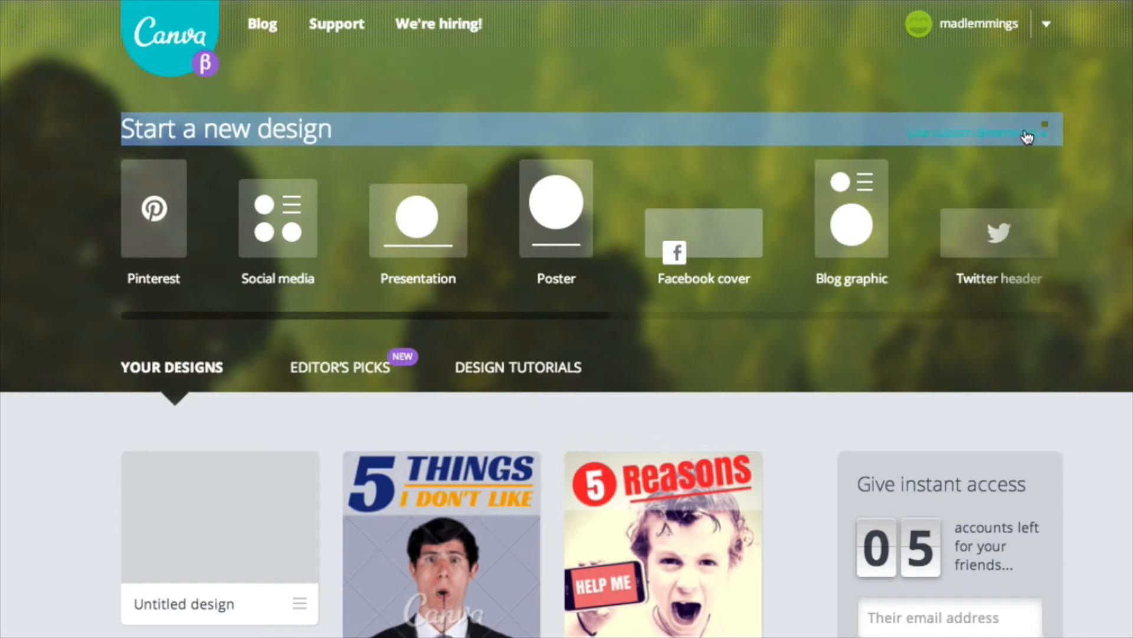
{"action": "mouse_move", "coordinate": [988, 154]}
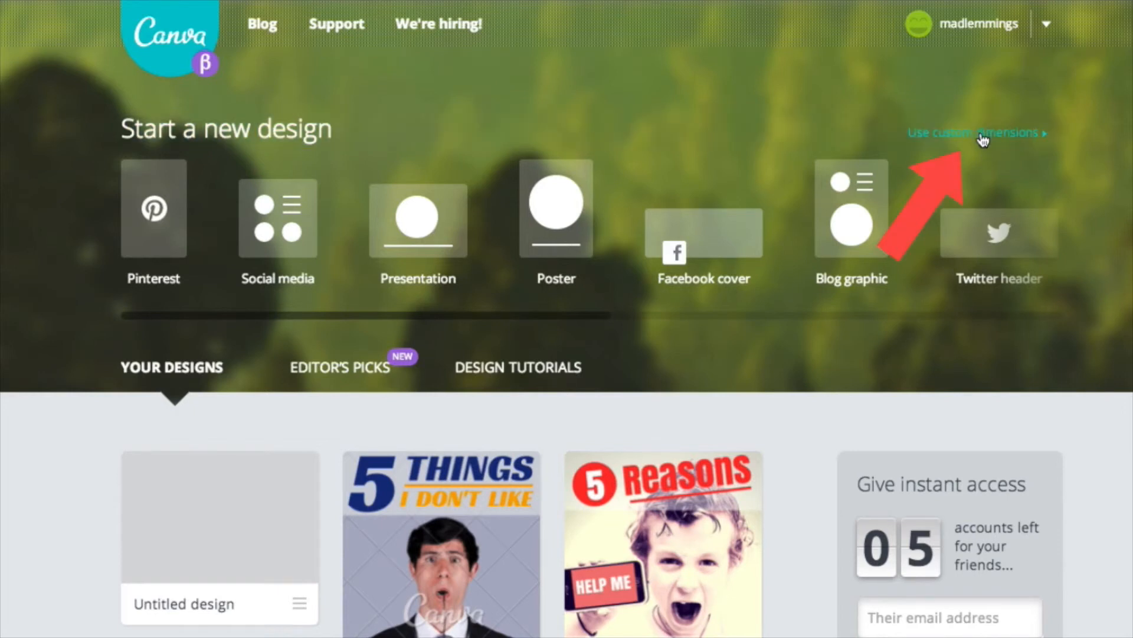
Open the custom dimensions form and show its px, mm and in unit list
{"action": "left_click", "coordinate": [973, 132]}
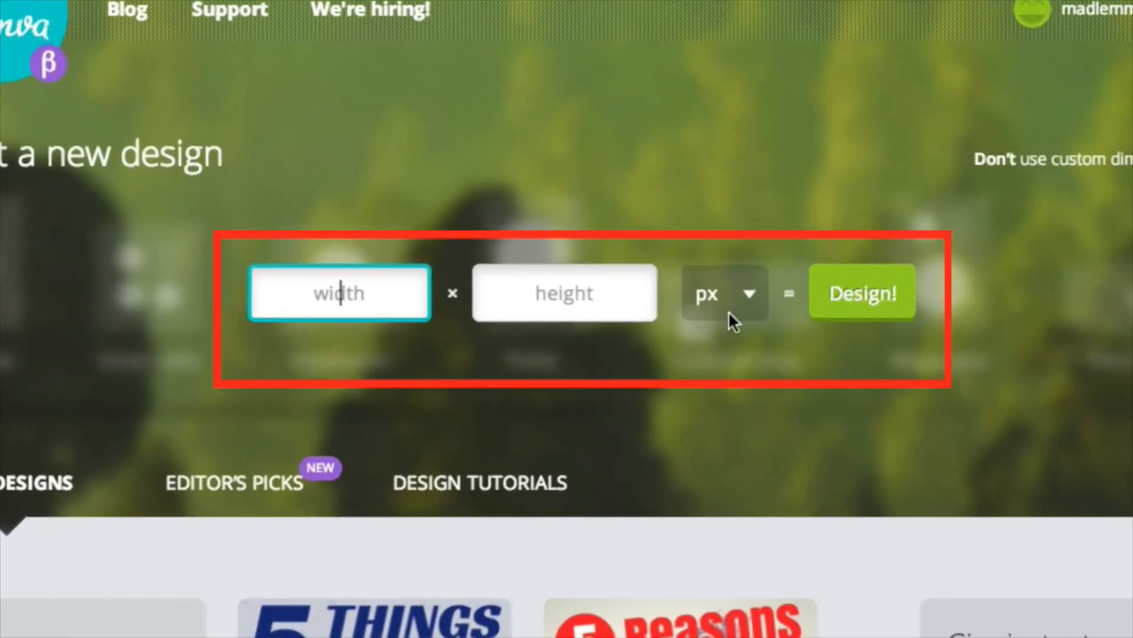
{"action": "left_click", "coordinate": [723, 293]}
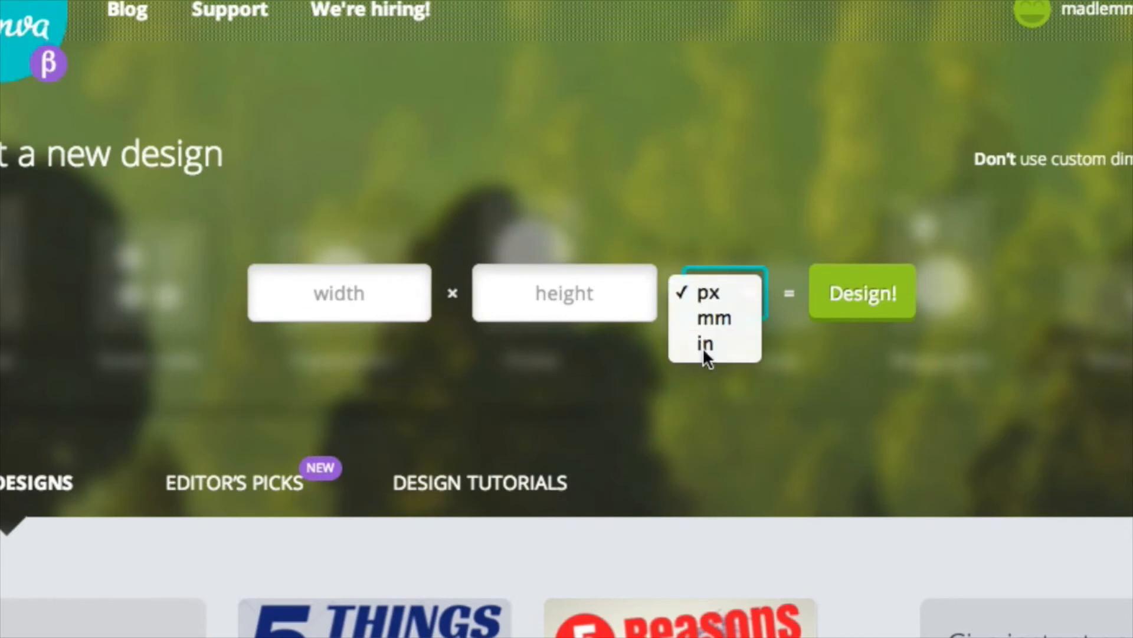
{"action": "mouse_move", "coordinate": [705, 344]}
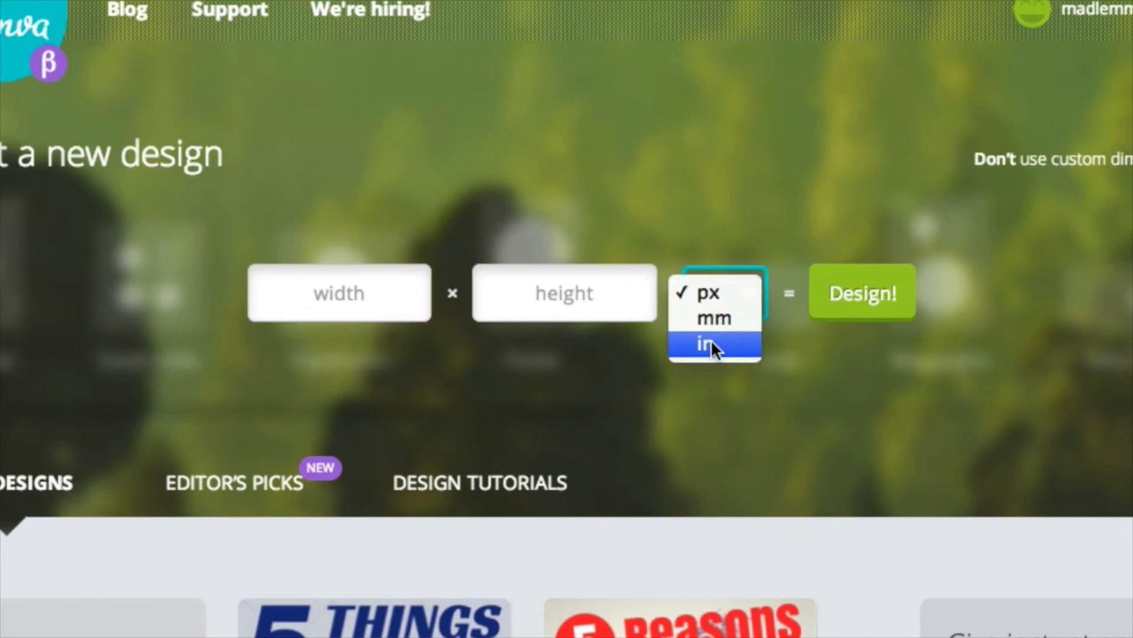
{"action": "mouse_move", "coordinate": [712, 292]}
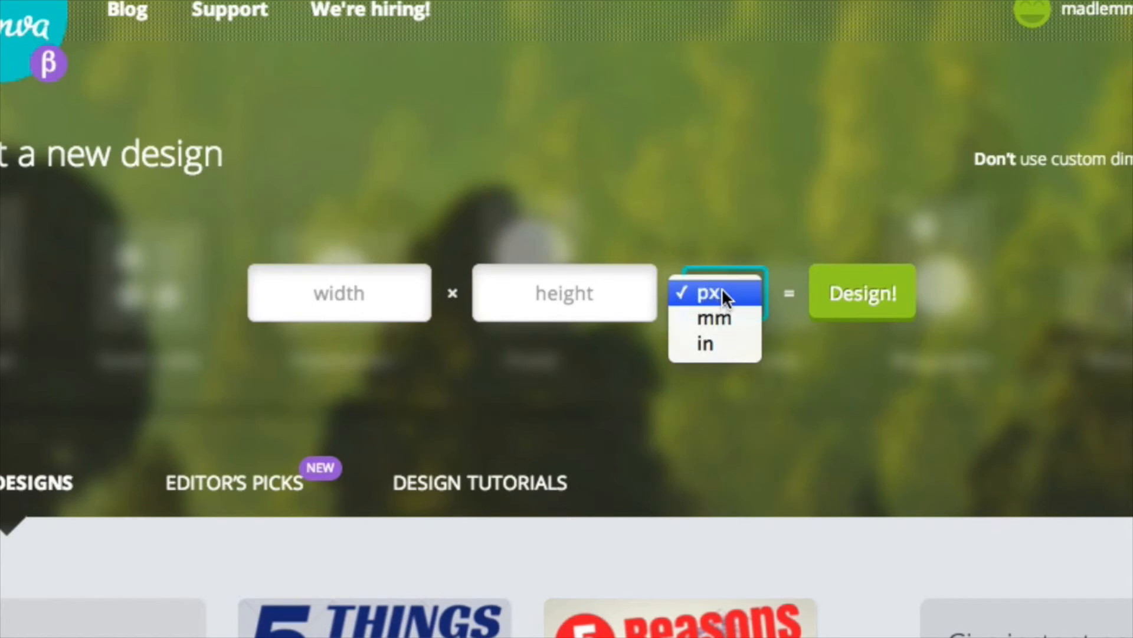
{"action": "mouse_move", "coordinate": [777, 345]}
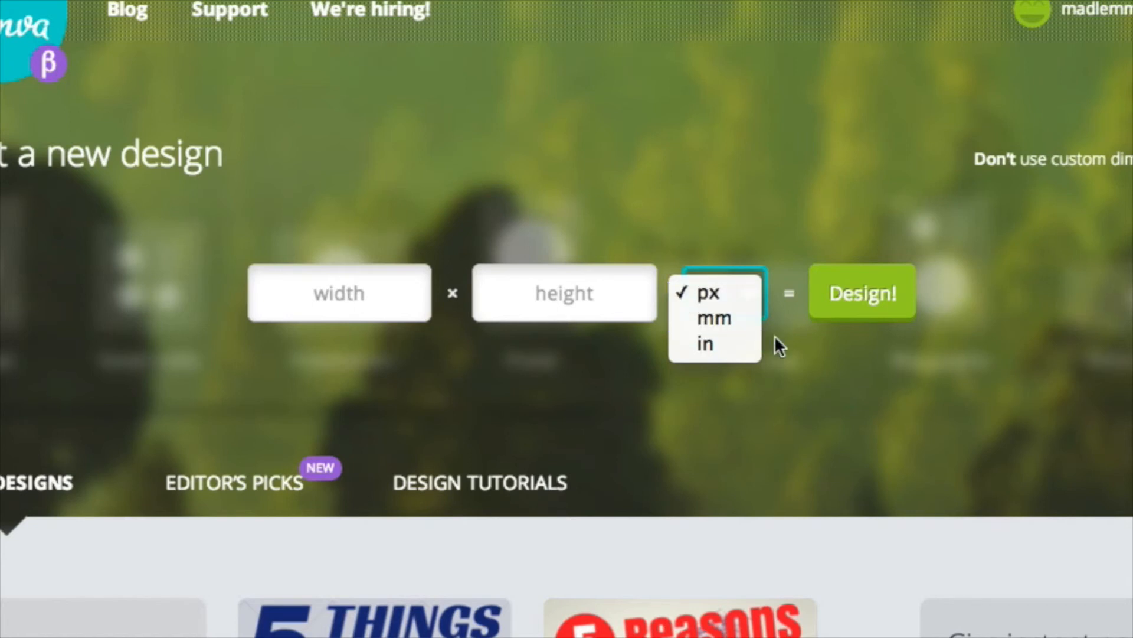
{"action": "mouse_move", "coordinate": [801, 363]}
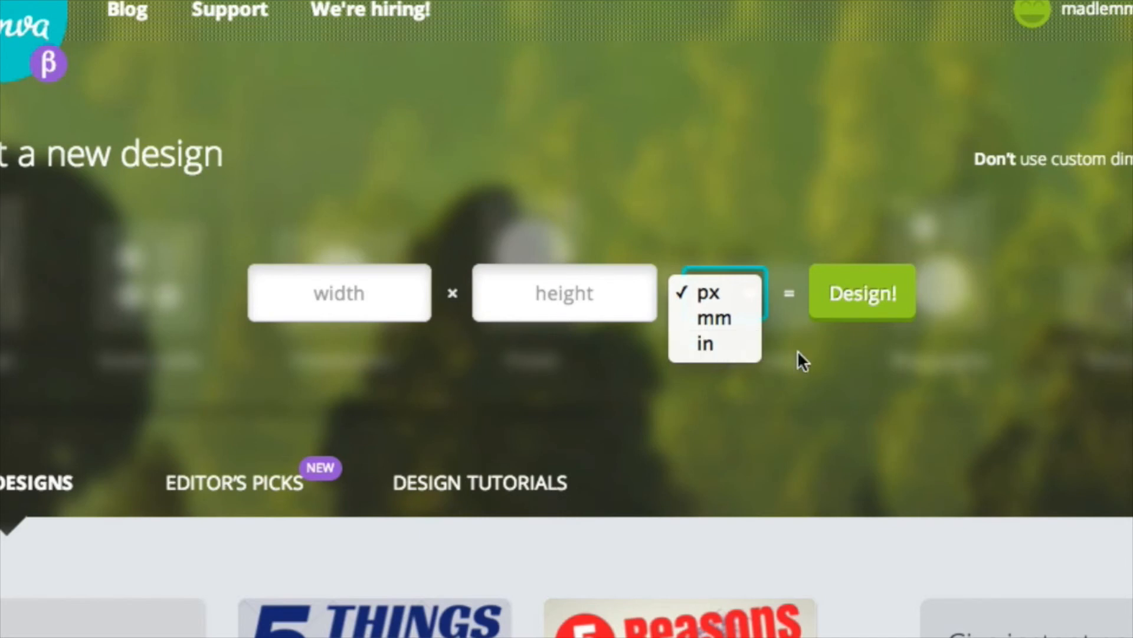
{"action": "mouse_move", "coordinate": [947, 393]}
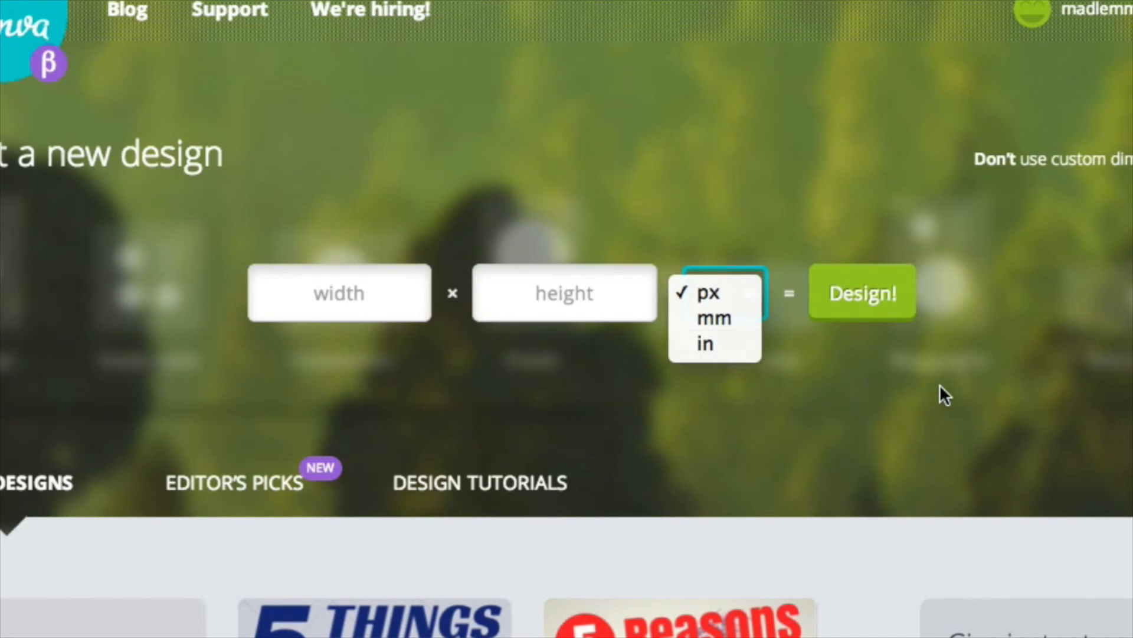